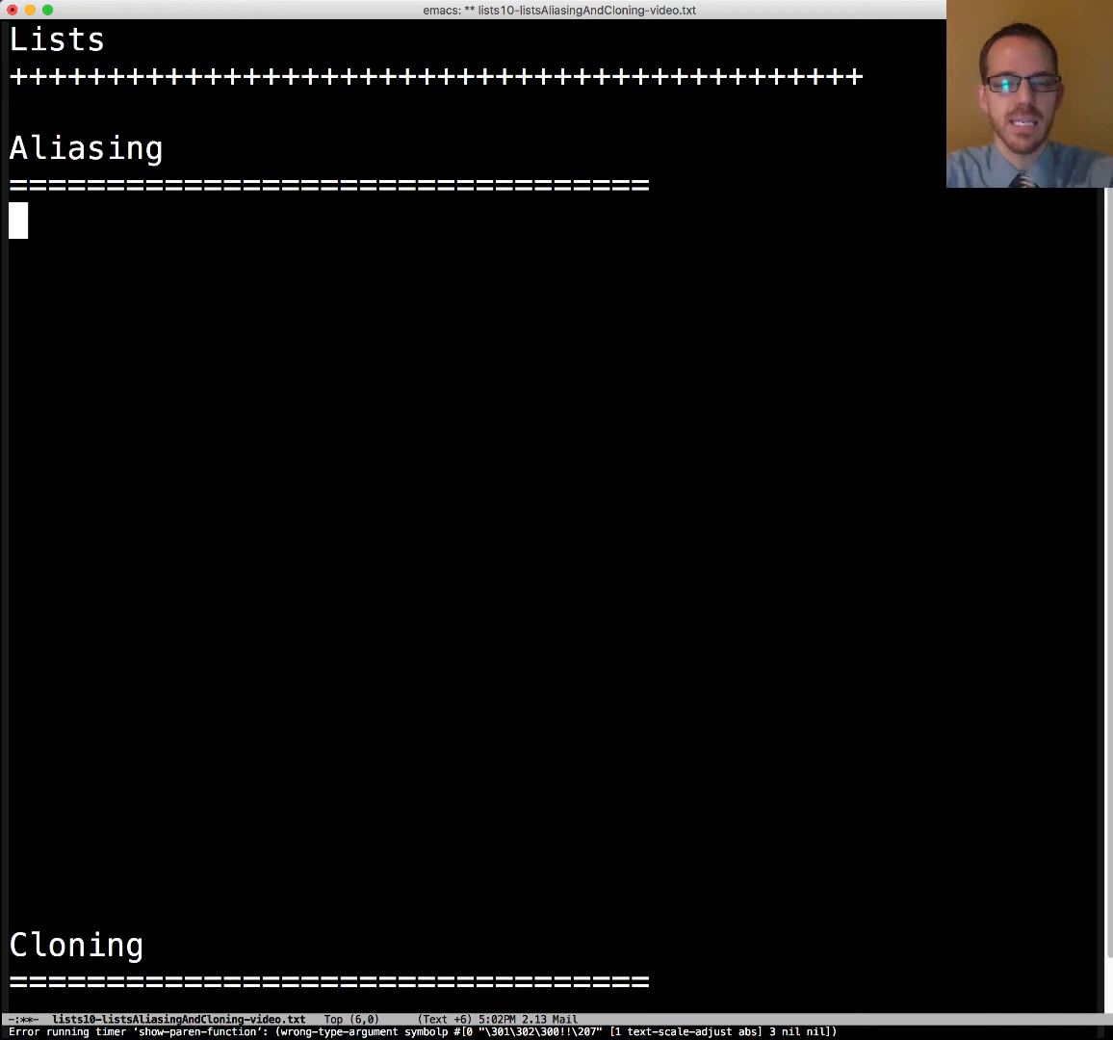
Step: Write the aliases-as-nicknames sentence, define myList1 with three elements, and assign myList3 = myList1
text(We can create aliases (think nicknames) to objects in Python using the assignment operator:)
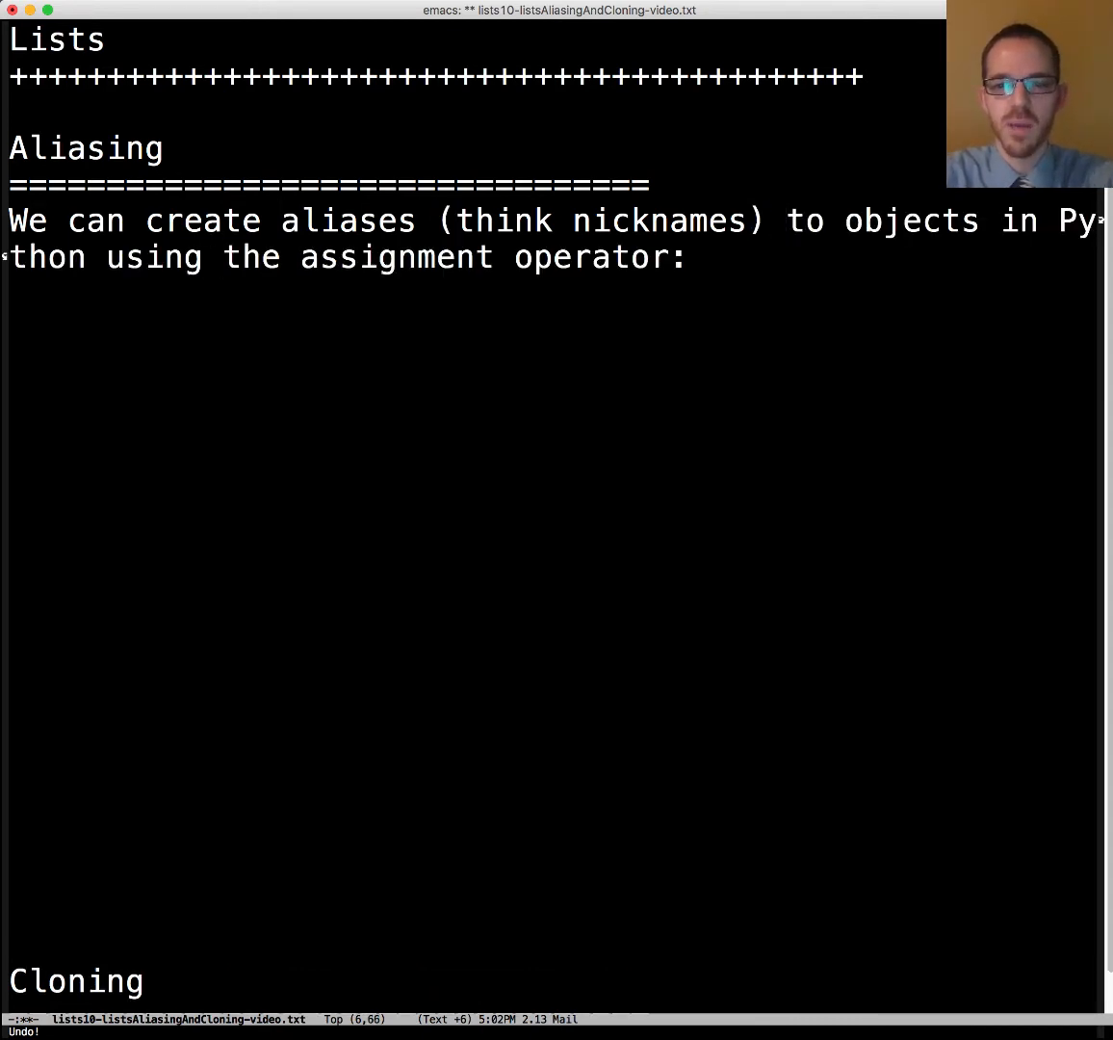
text(myList1 = ['elementA', 'elementB', 'elementC'])
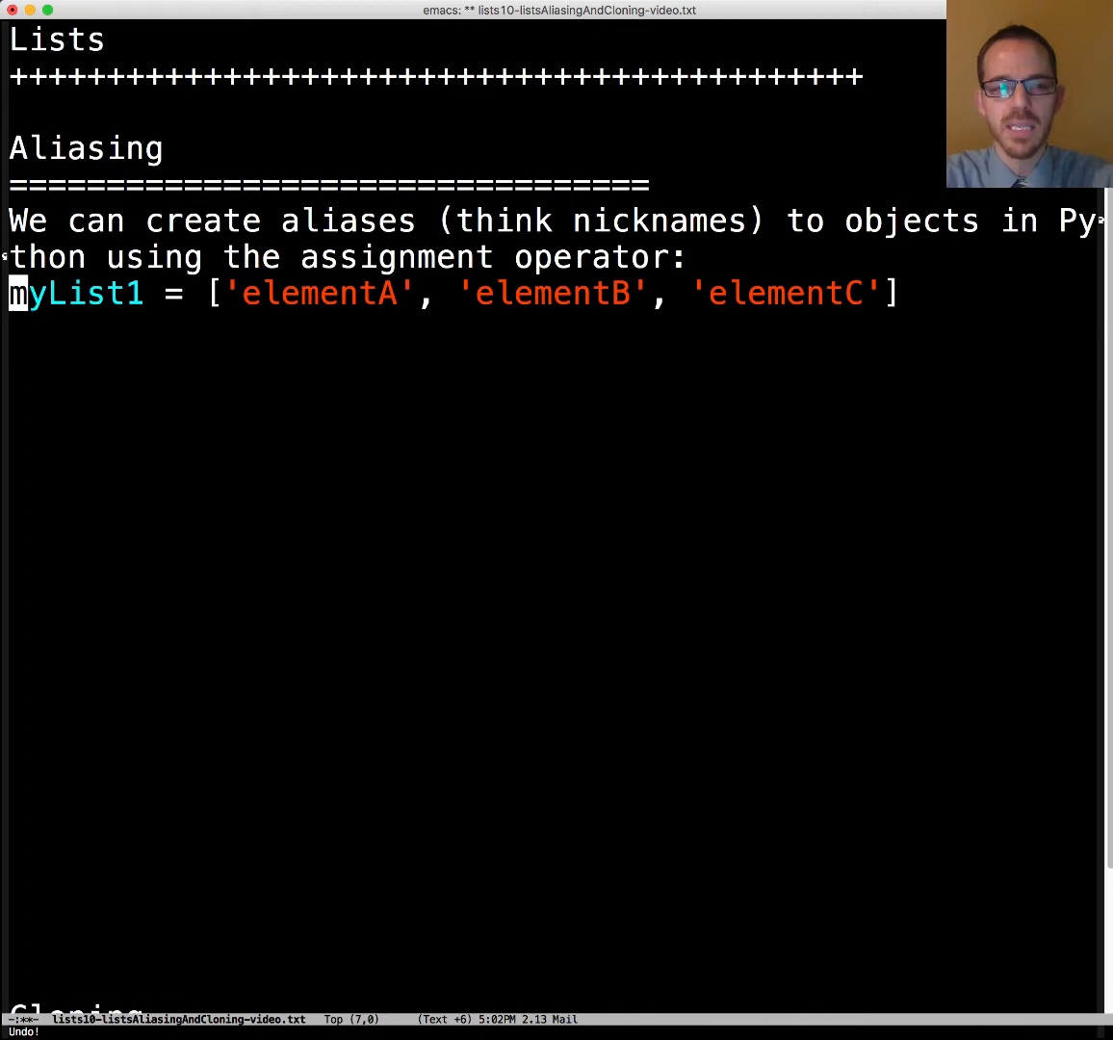
text(myList3 = myList1)
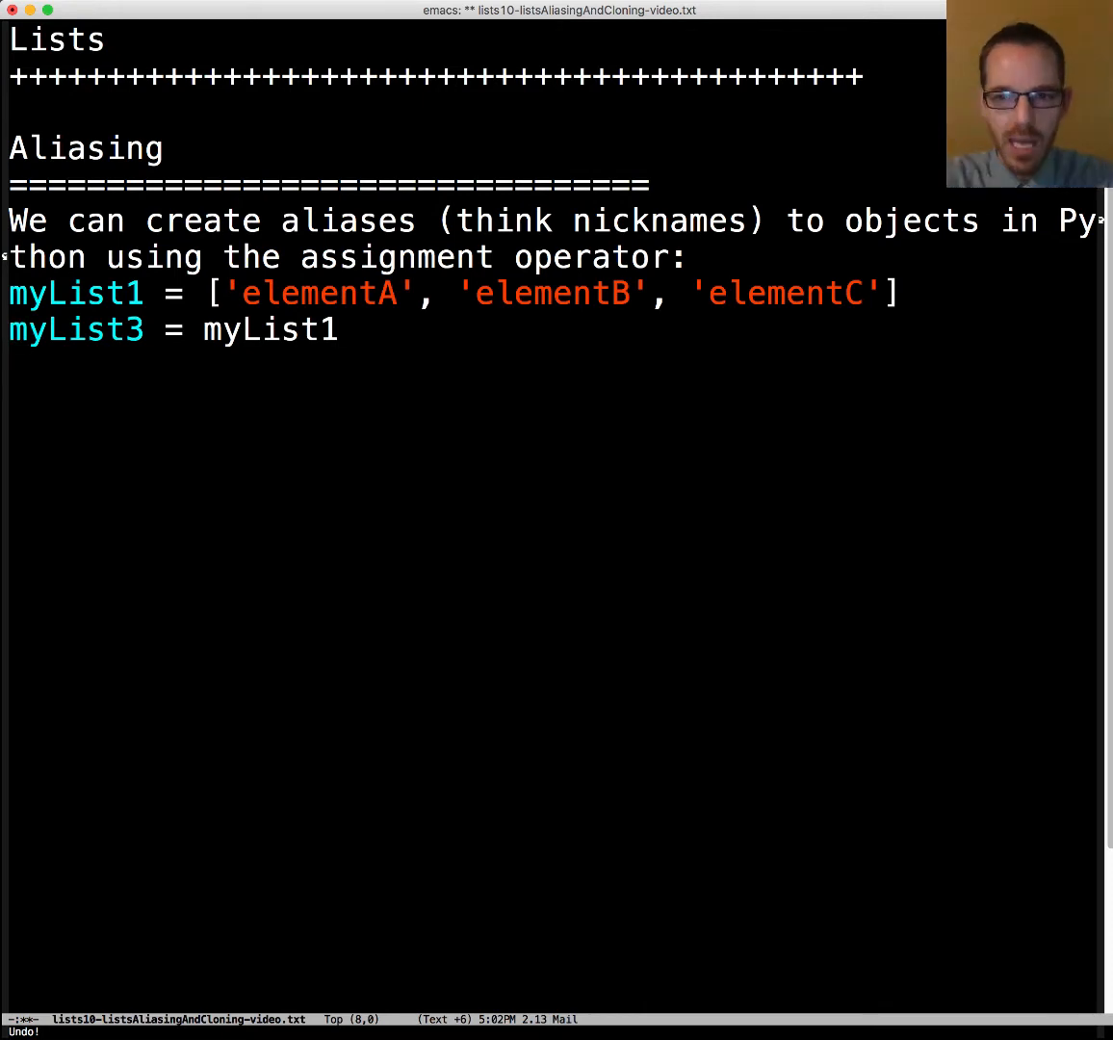
Step: Add is, == and id comparison prints for myList1 and myList3, each commented '# displays True'
text(print( myList1 is myList3 ))
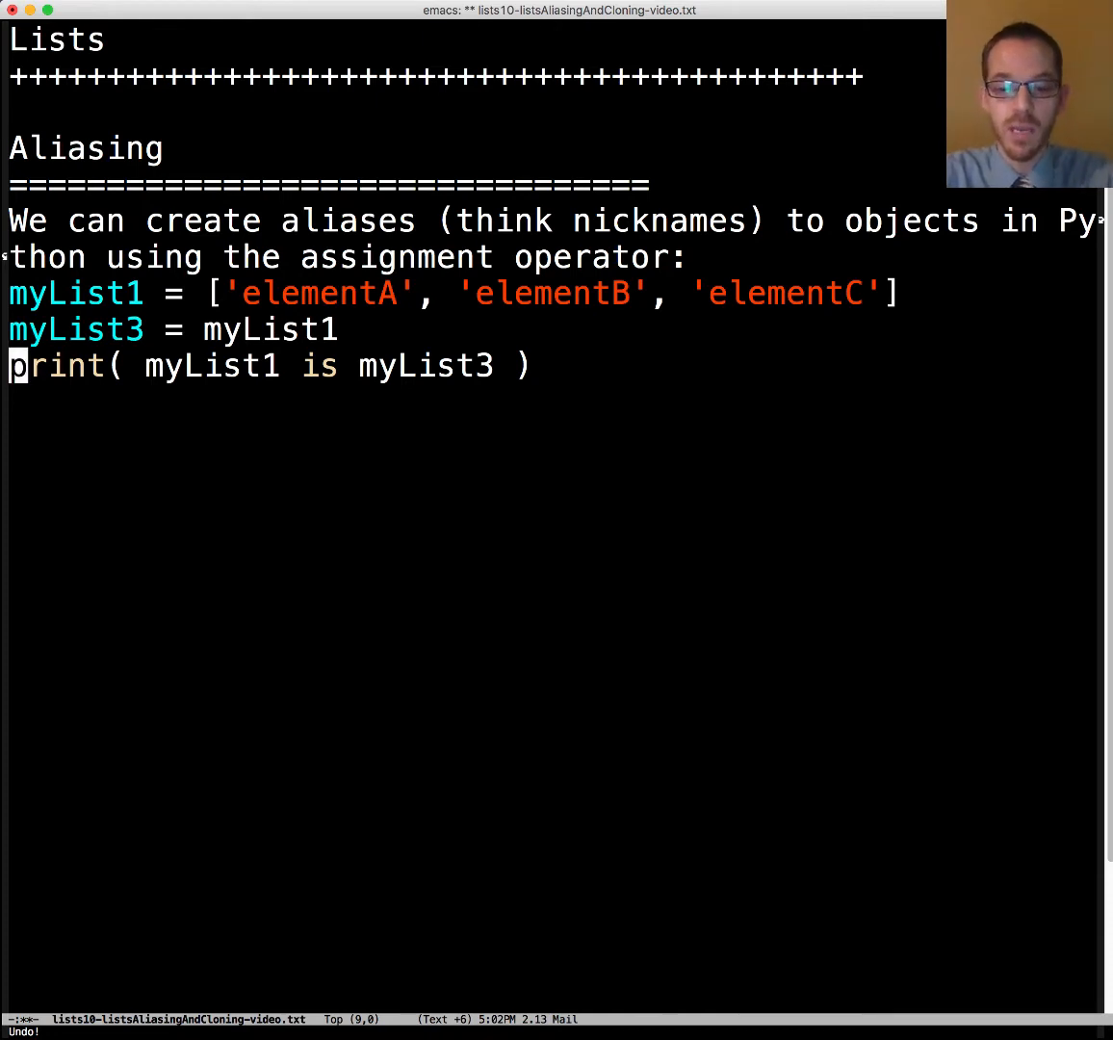
text(# displays True)
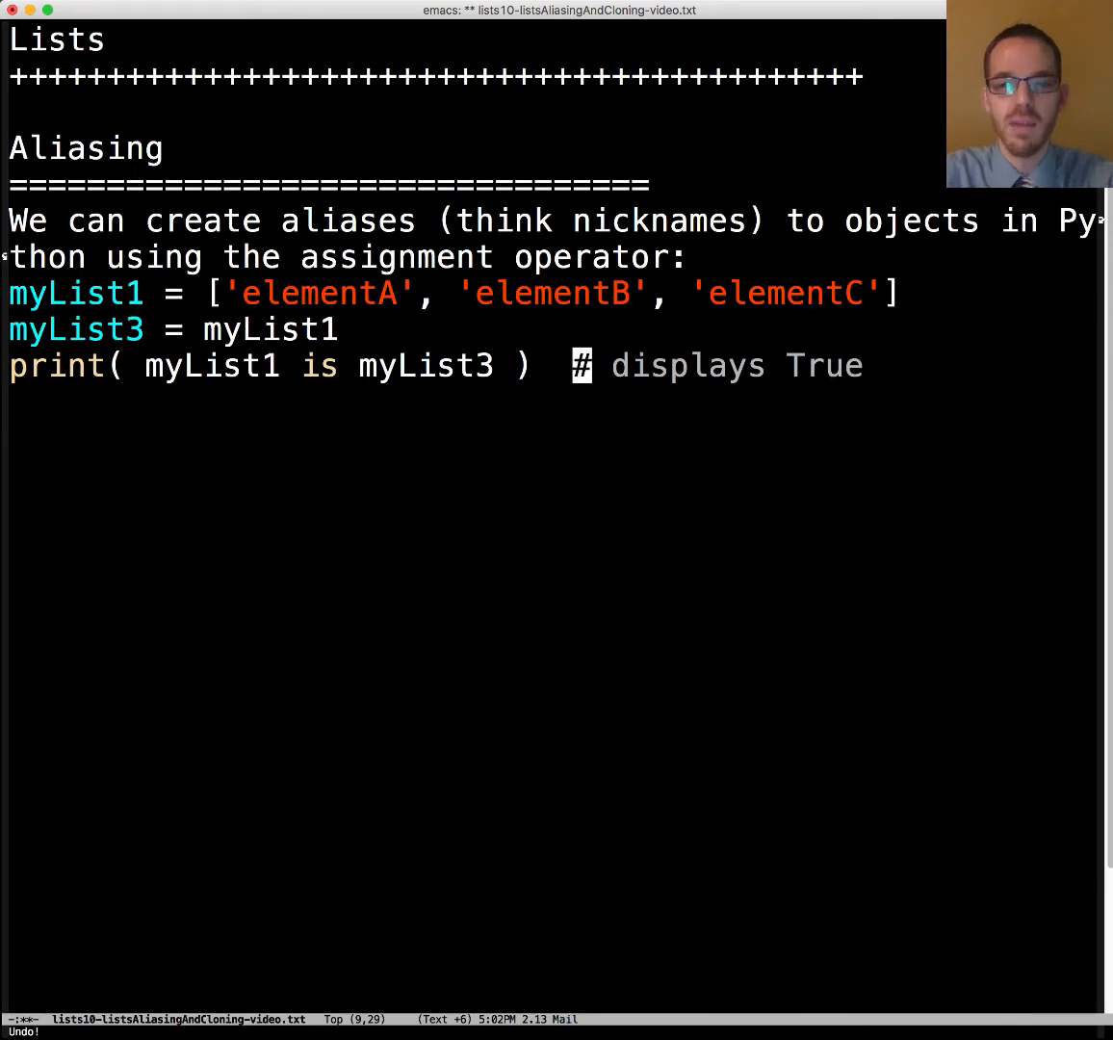
text(print( myList1 == myList3 ))
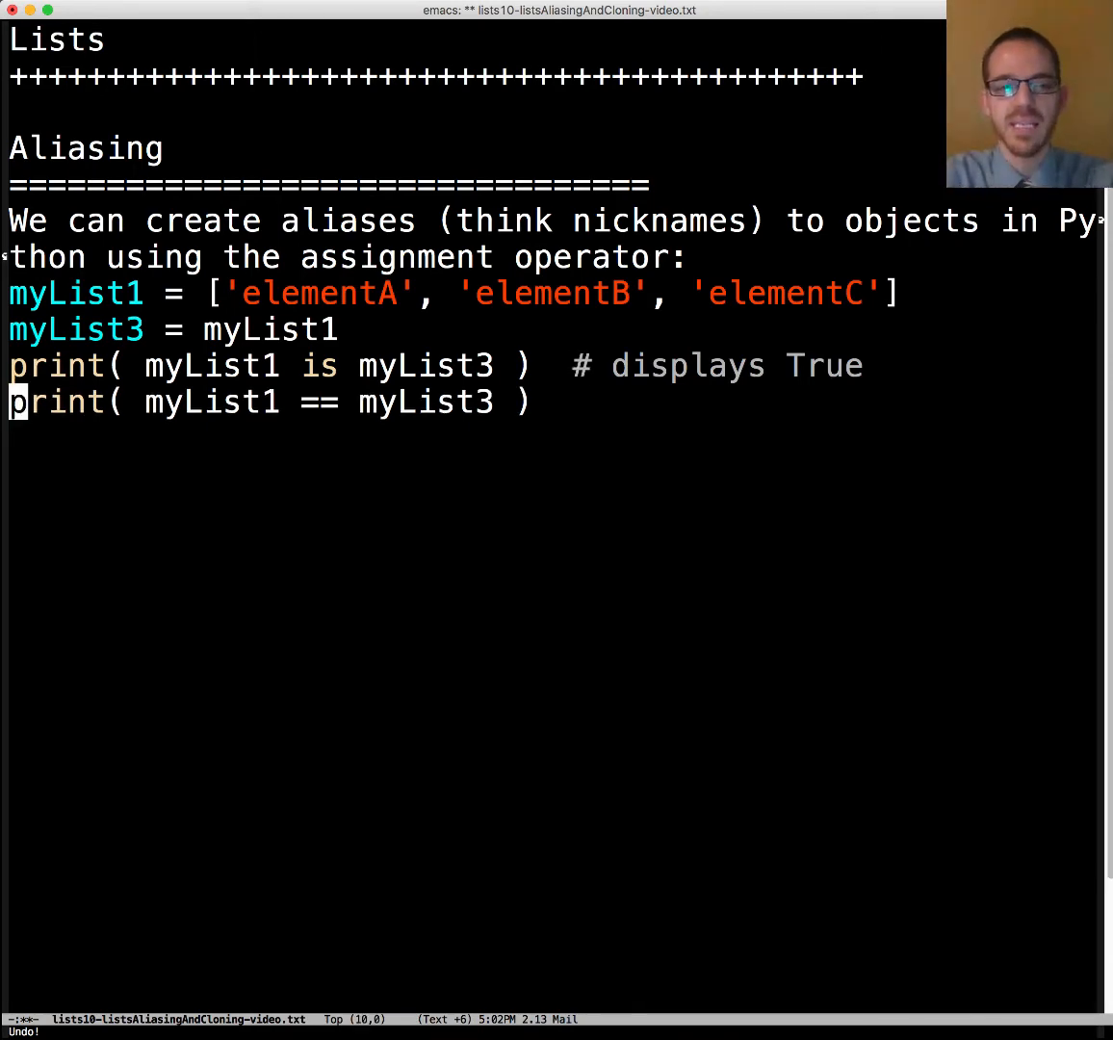
text(# displays True)
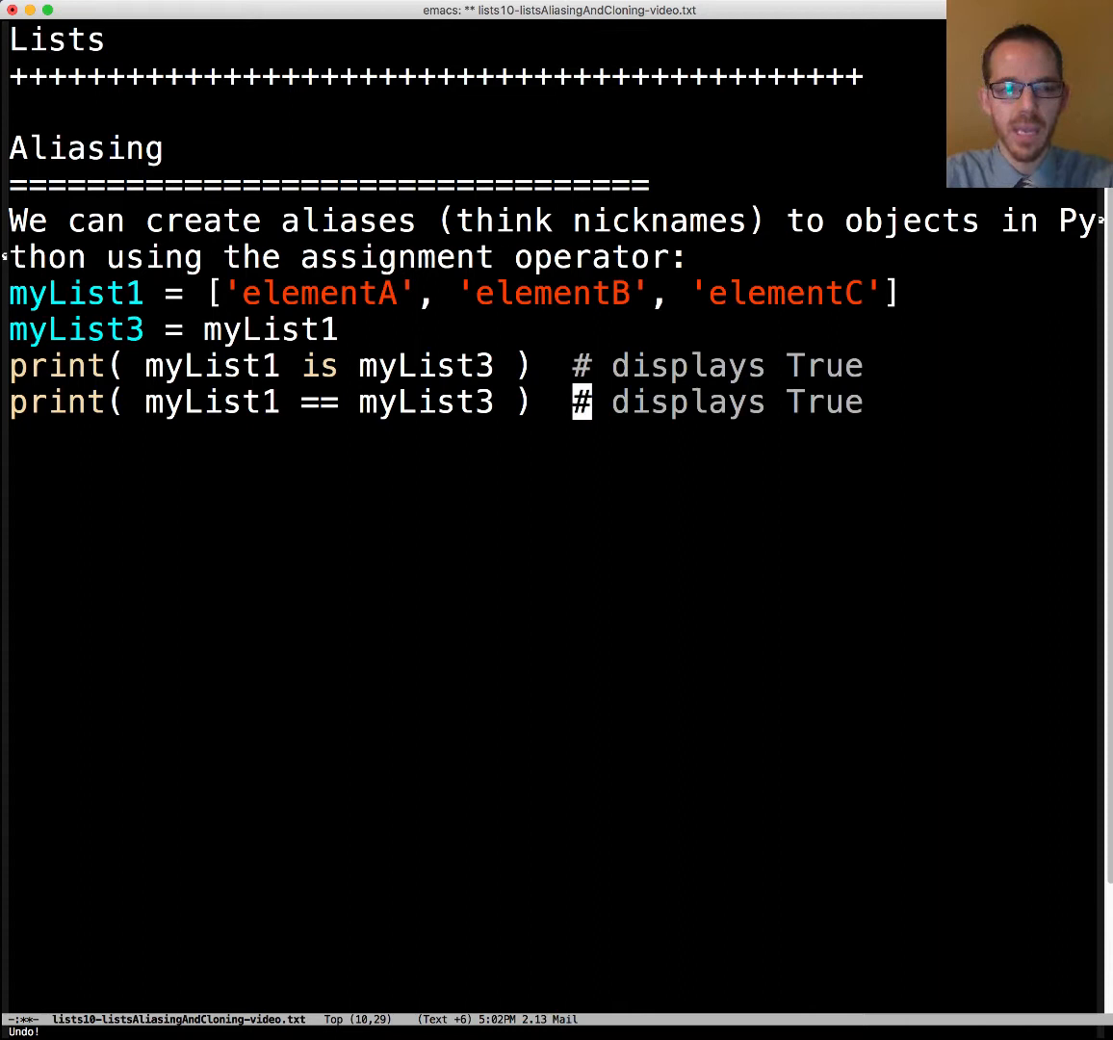
text(print( id( myList1 ) == id( myList3 ) ))
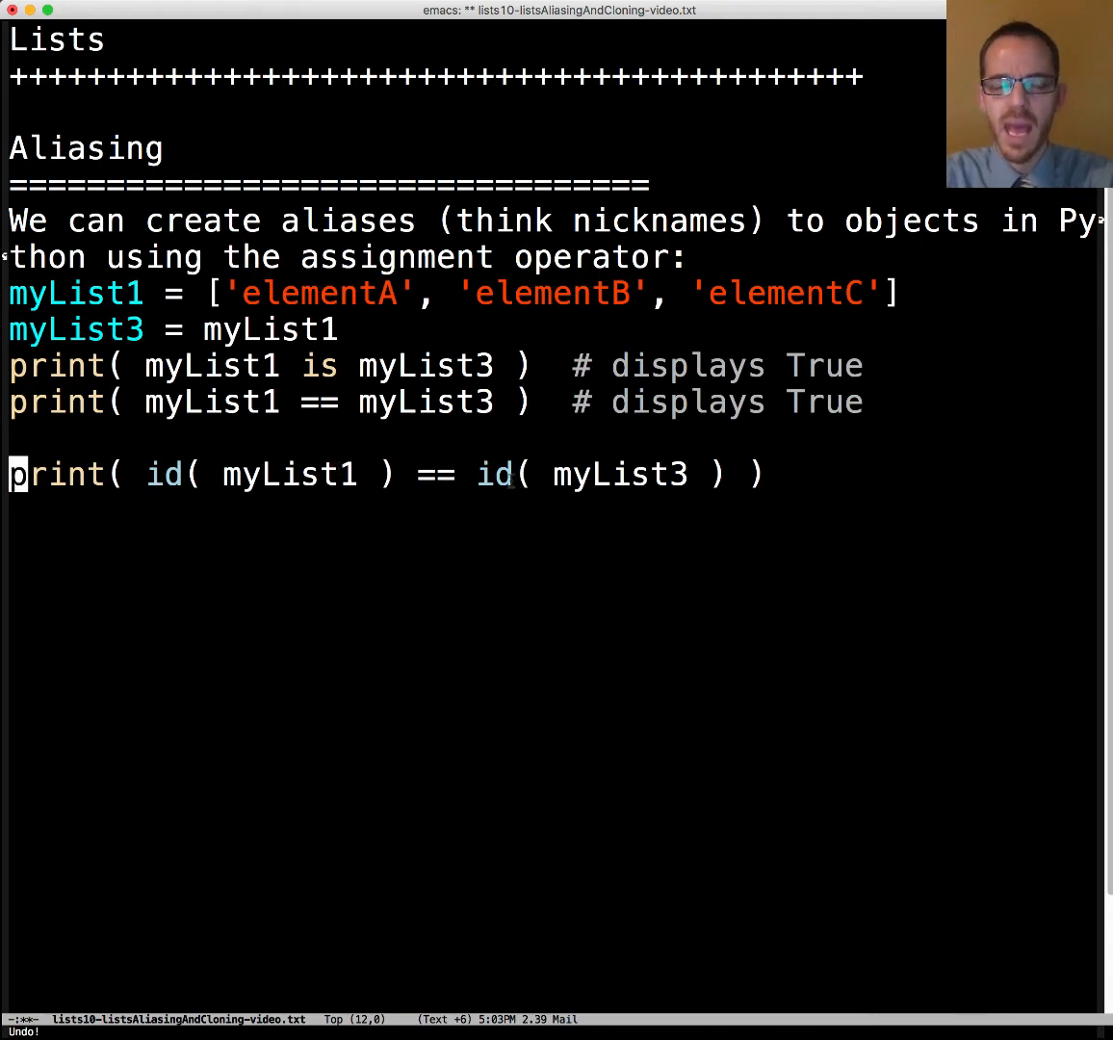
mouse_move(650, 459)
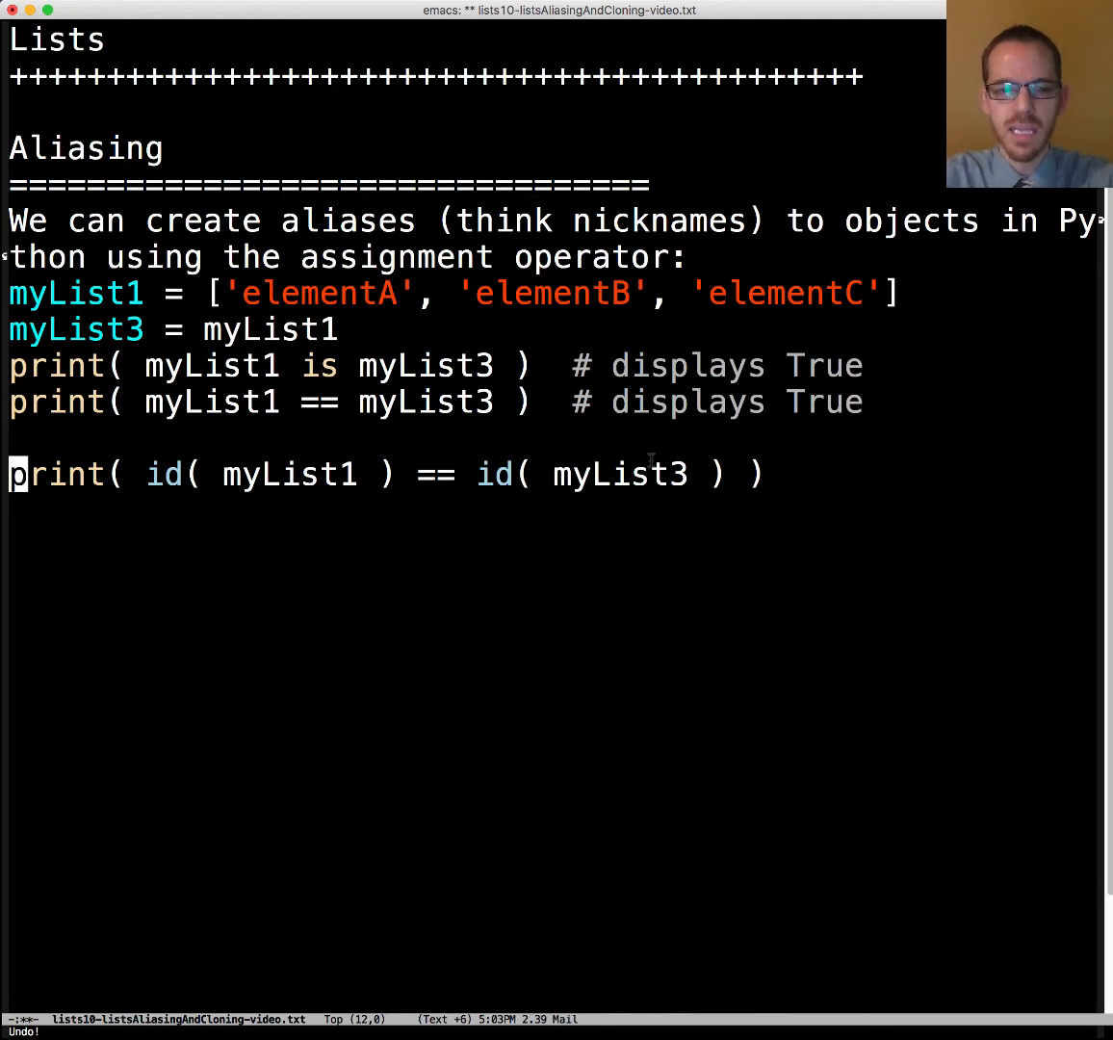
text(# displays True)
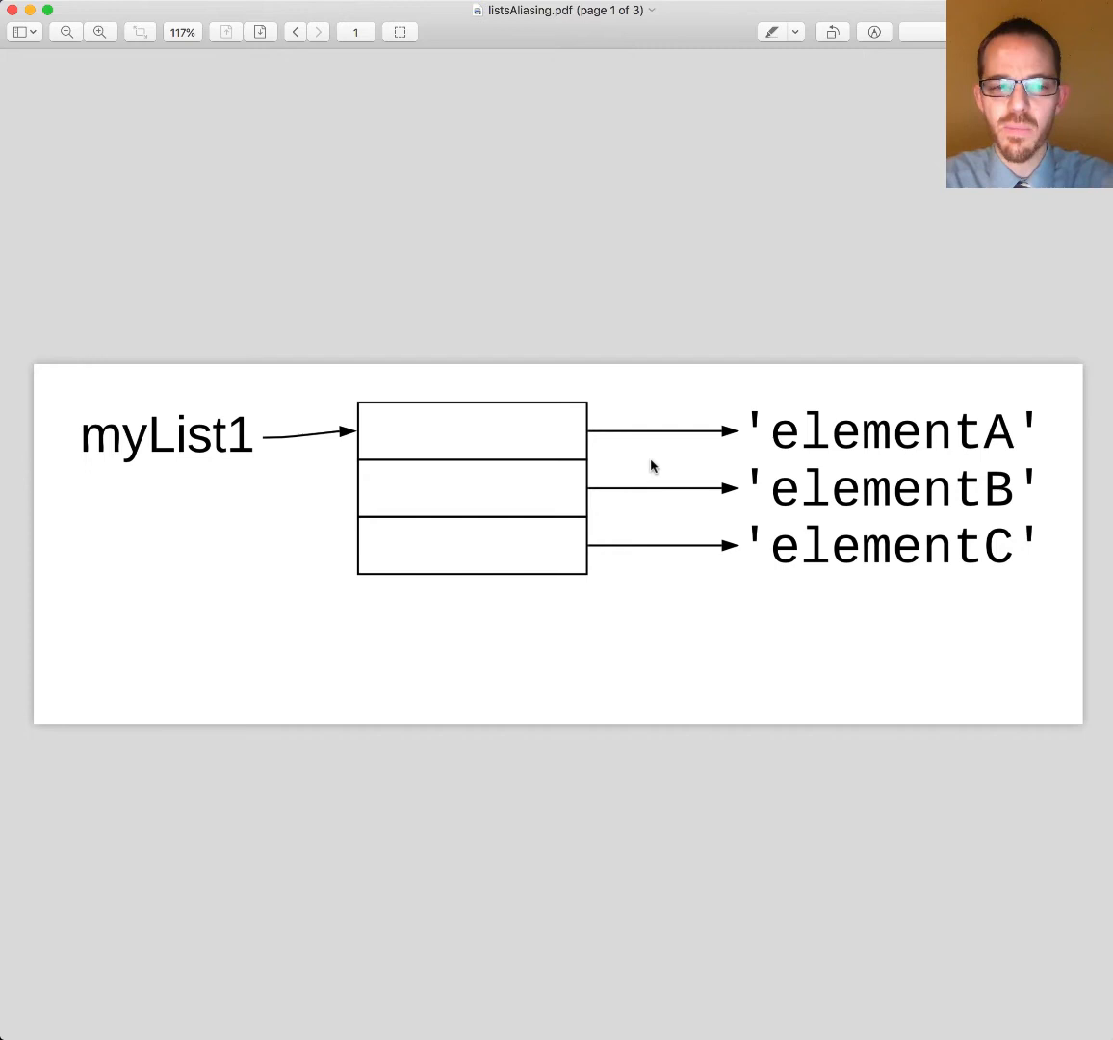
Step: Advance Preview to the diagram adding myList3, then return to the Emacs notes
click(318, 31)
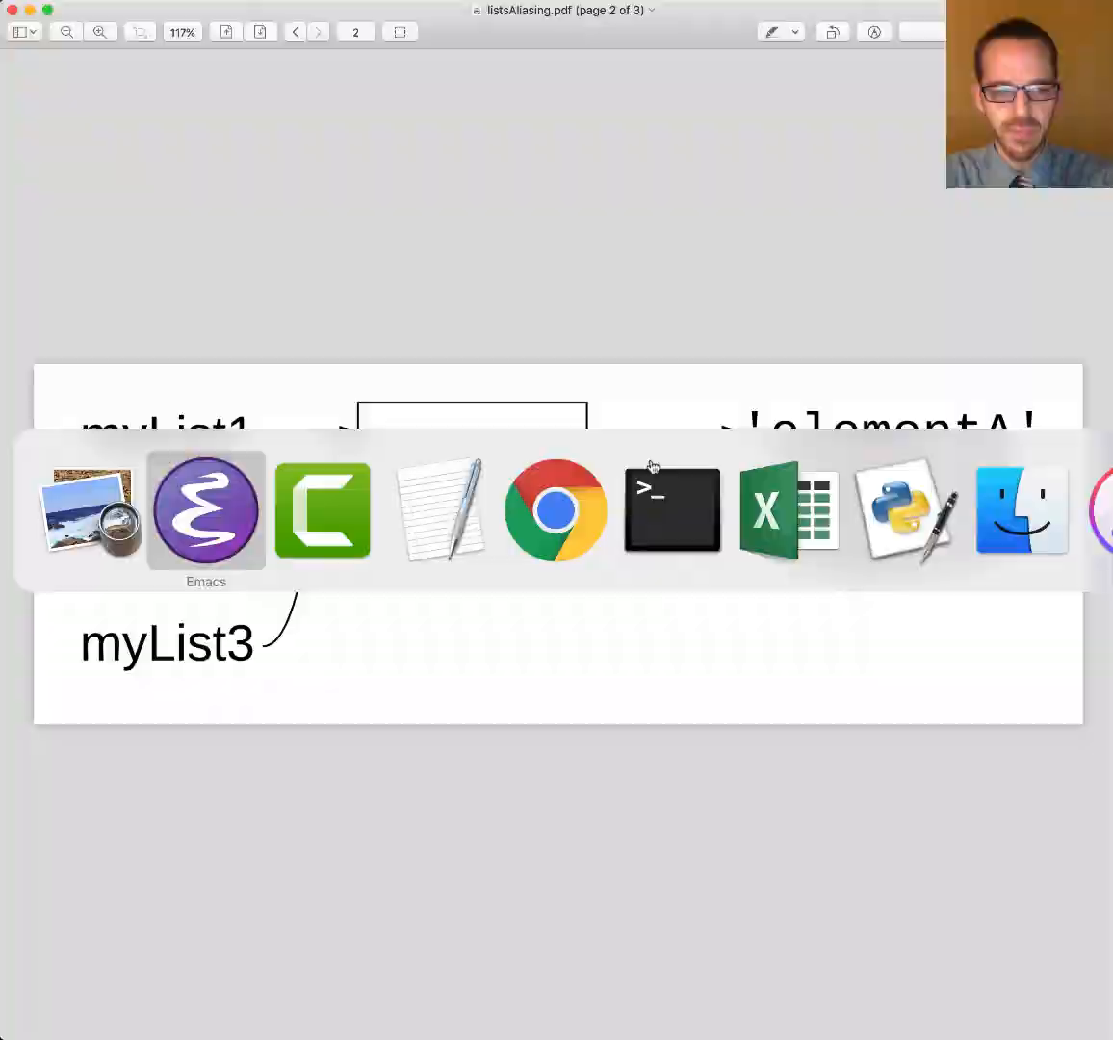
click(205, 509)
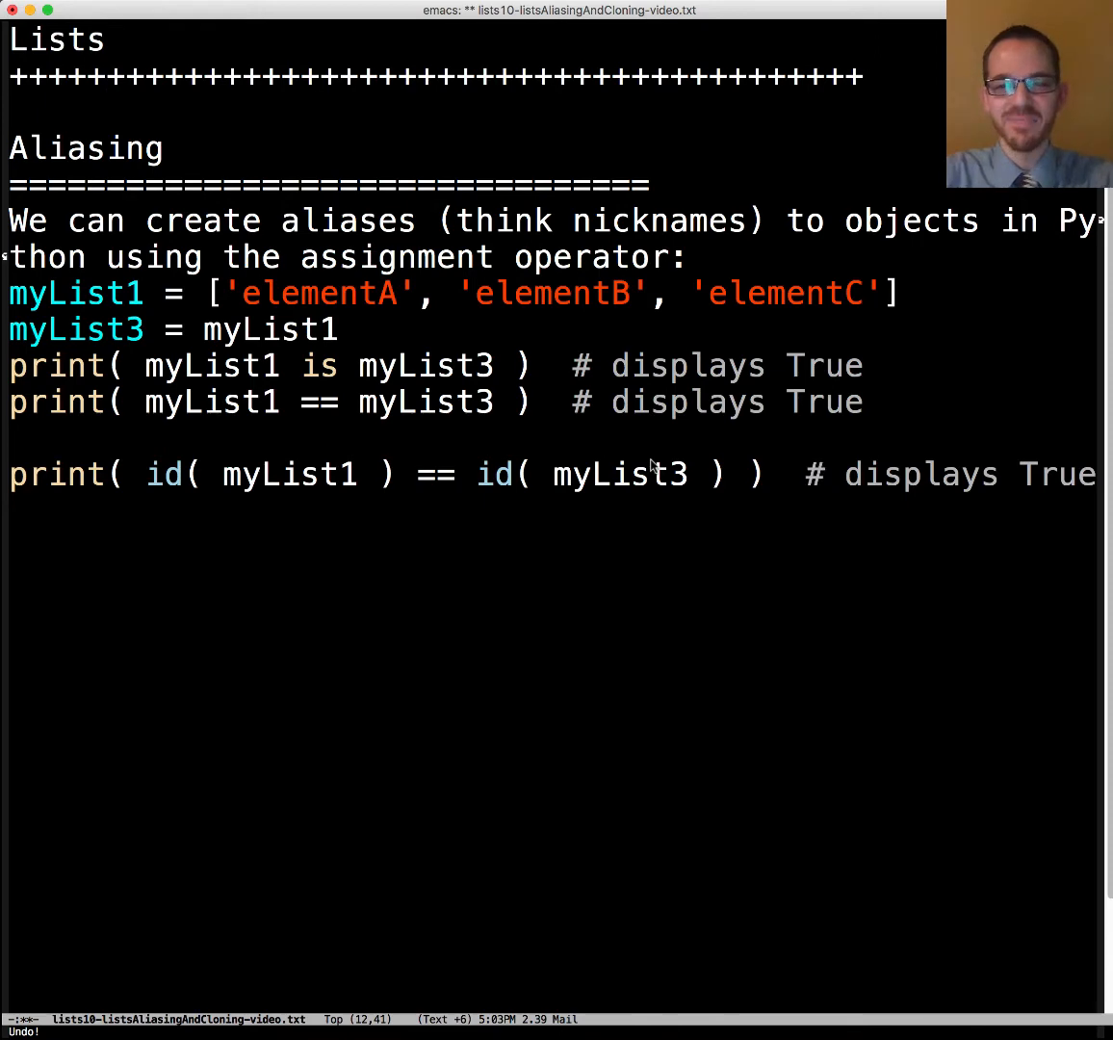
Step: Type myList3[ 1 ] = 42 followed by print( myList3 ) and print( myList1 )
text(myList3[ 1 ] = 42)
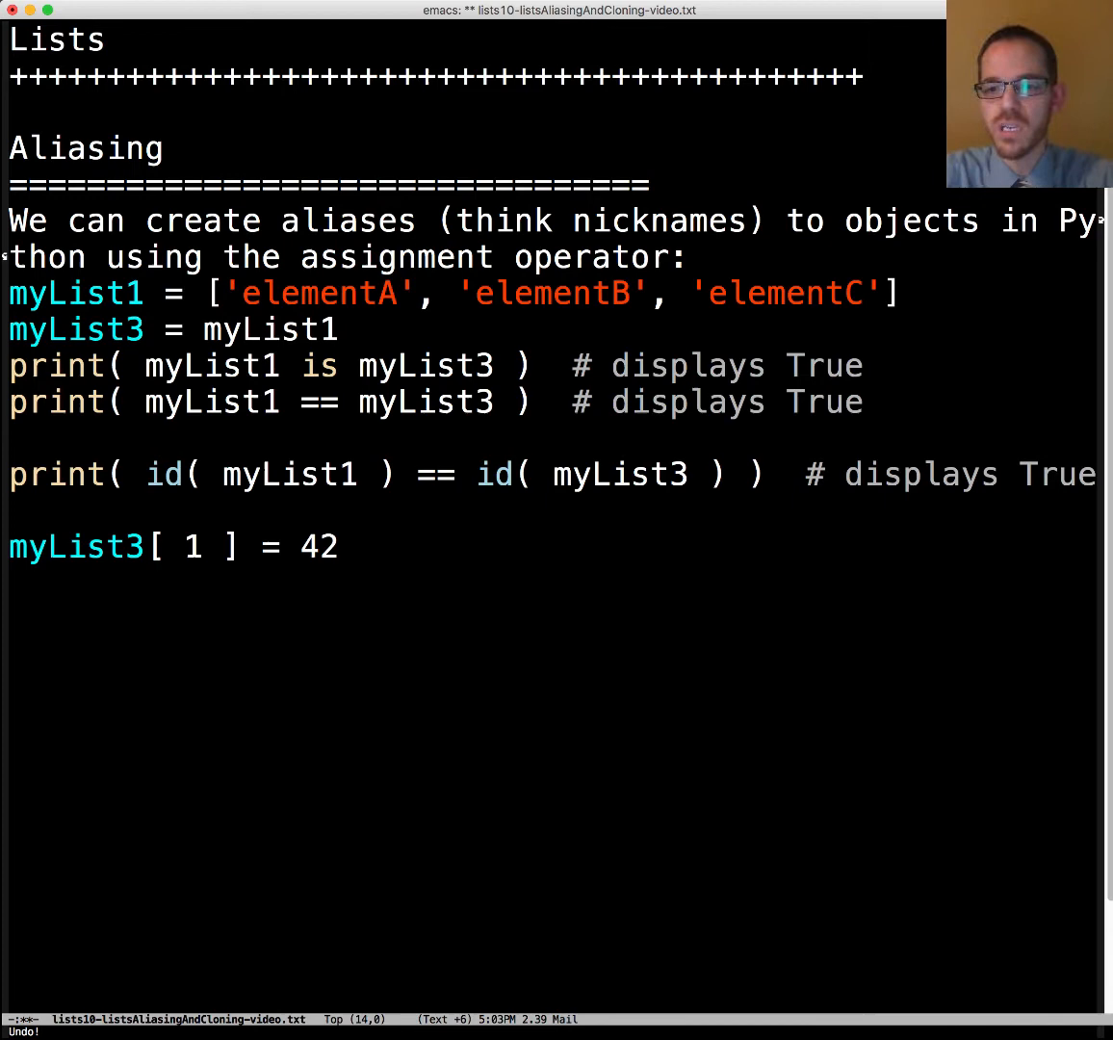
text(print( myList3 )  # displays ['elementA', 42, 'elementC)
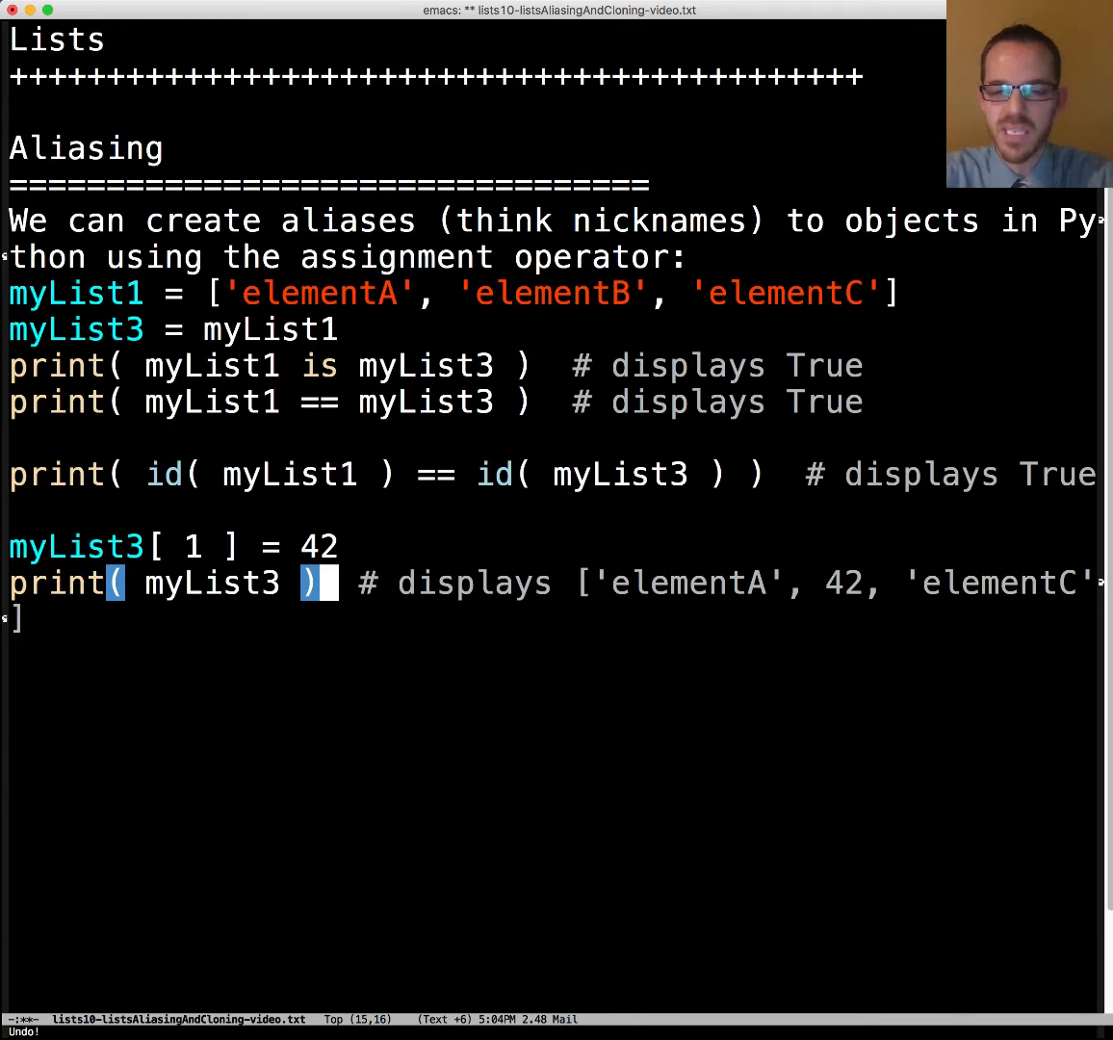
text(print( myList1 ))
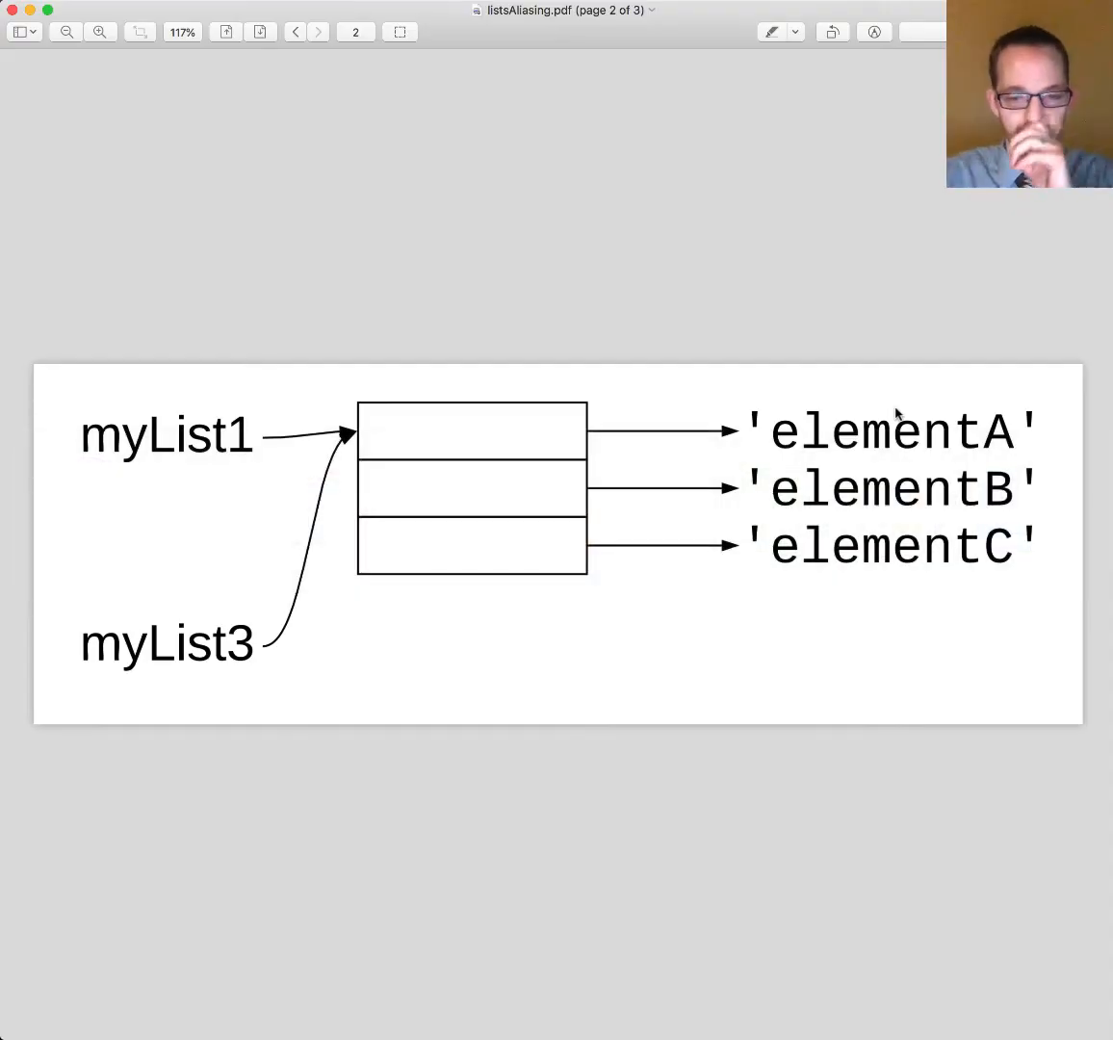
mouse_move(174, 640)
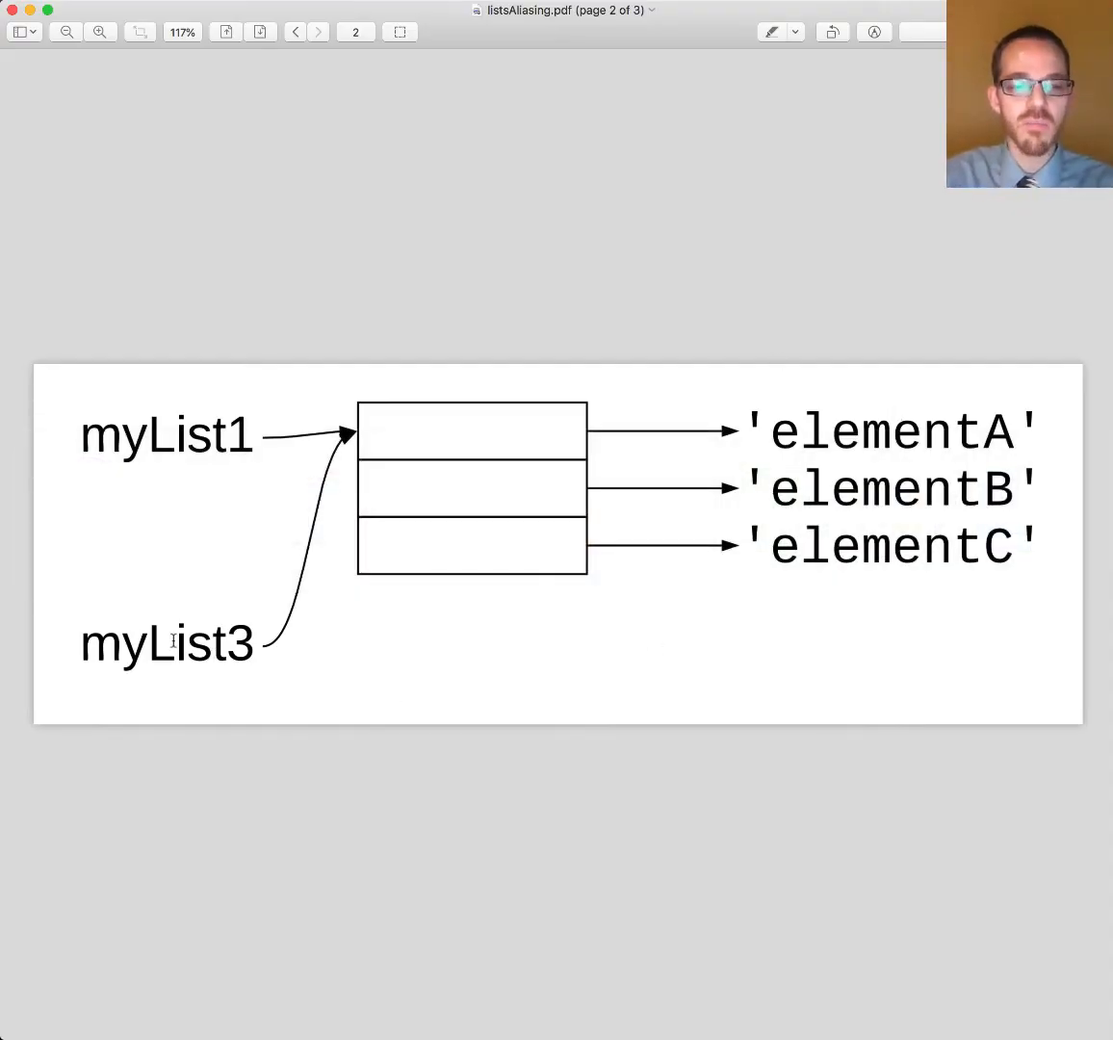
mouse_move(438, 501)
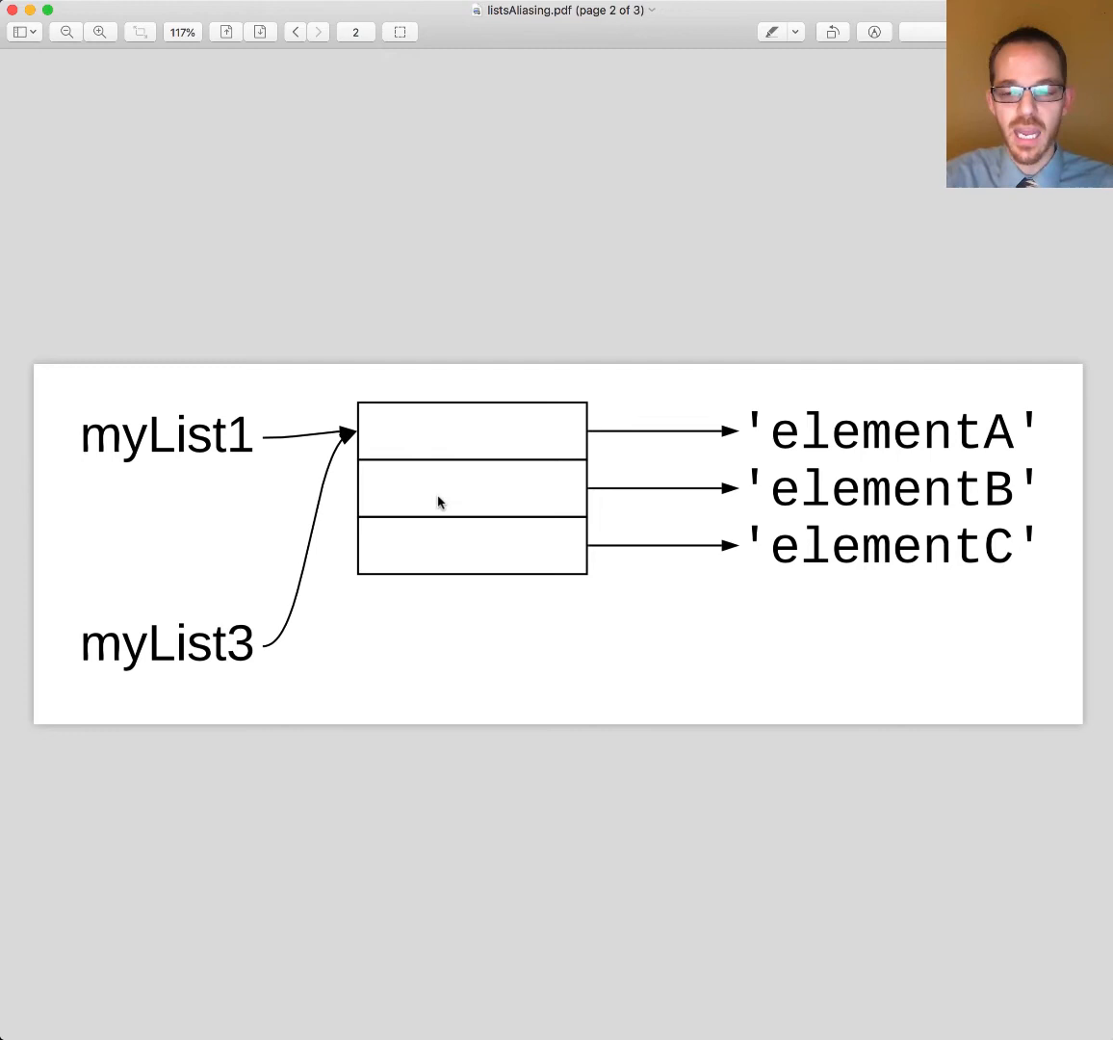
Step: Advance Preview to page 3, showing 42 stored in the shared list
click(318, 31)
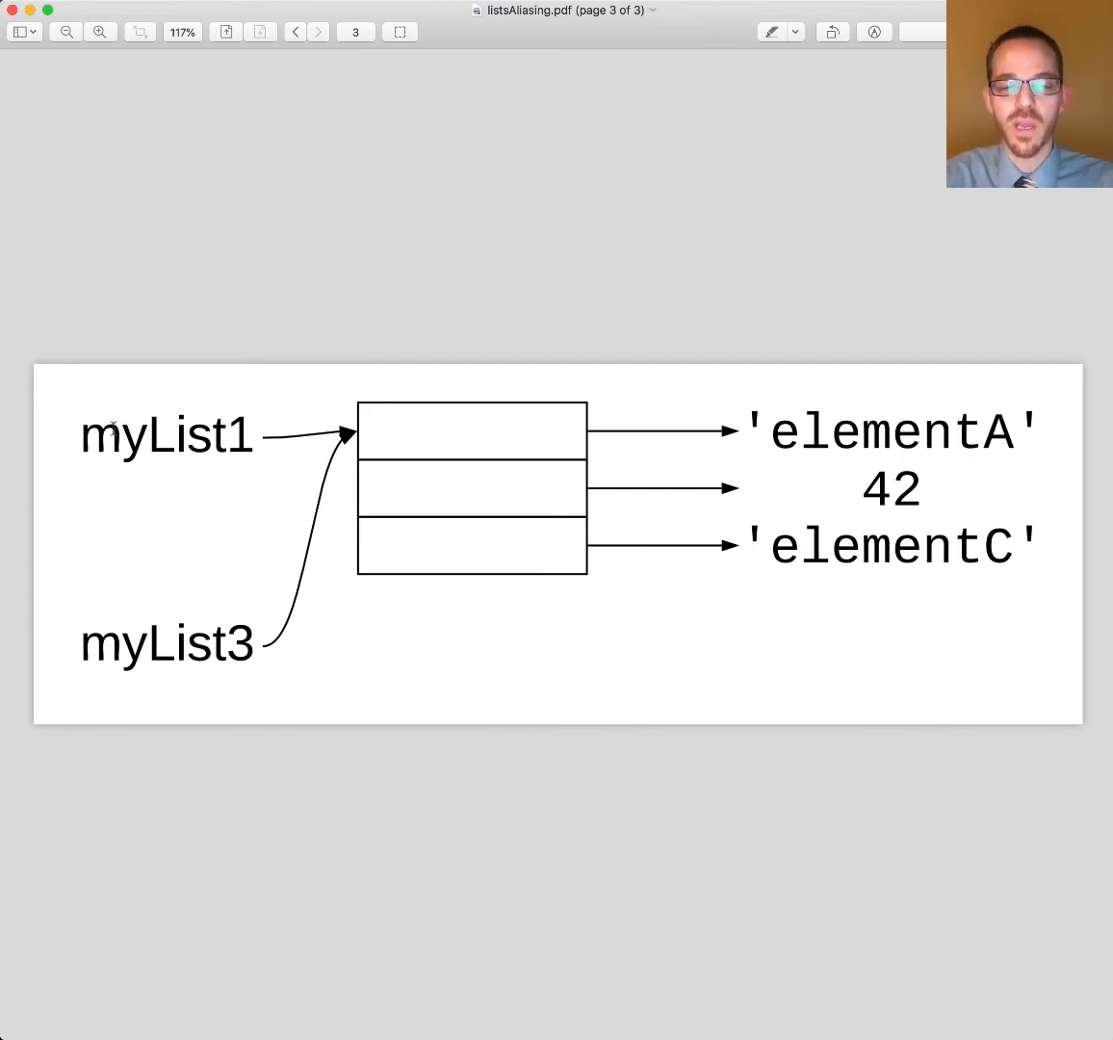
mouse_move(393, 432)
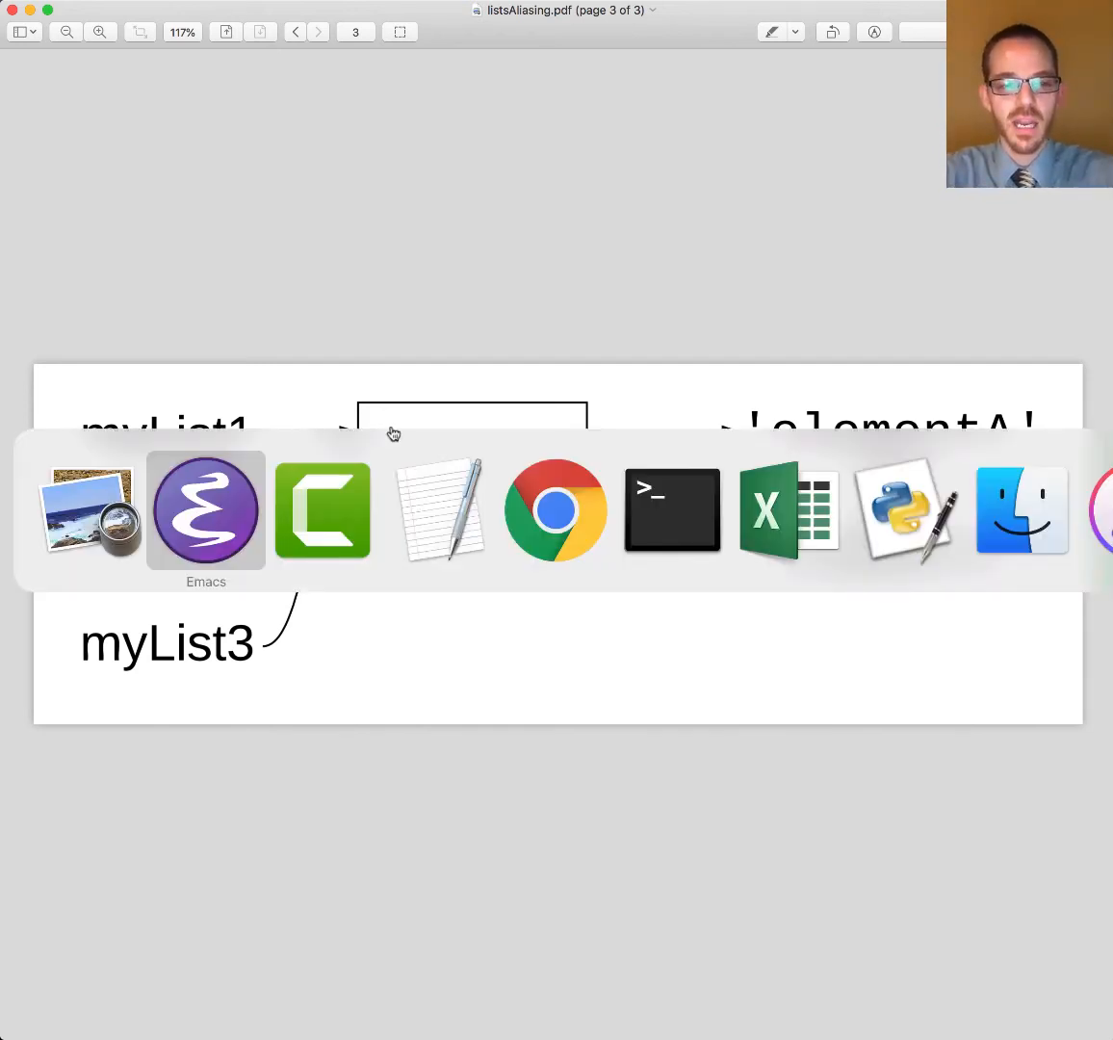
Step: Define restaurants = ['La National', 'Tropical Smoothie', 'random'] in the Emacs notes
click(205, 511)
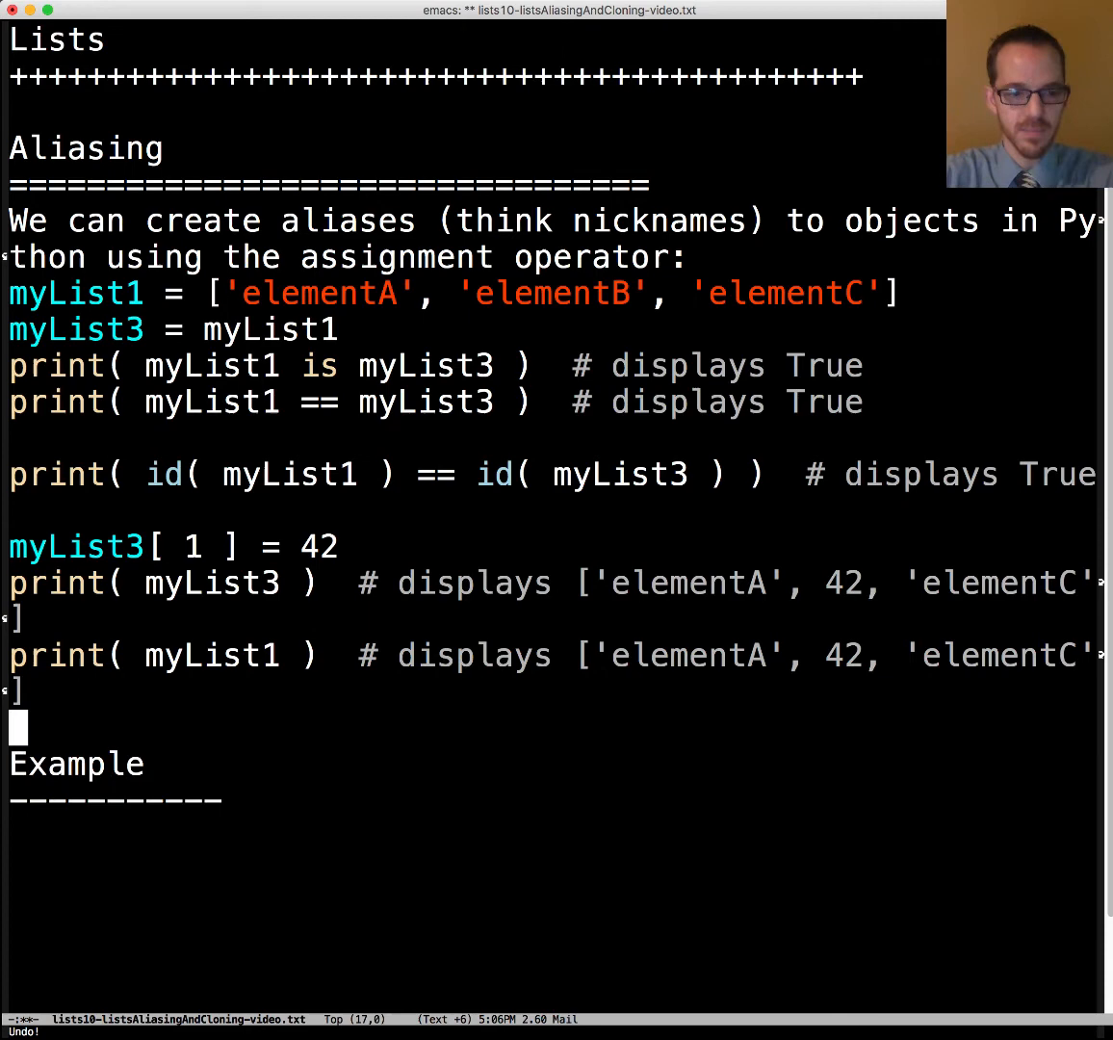
text(restaurants = ['La National', 'Tropical Smoothie', 'random'])
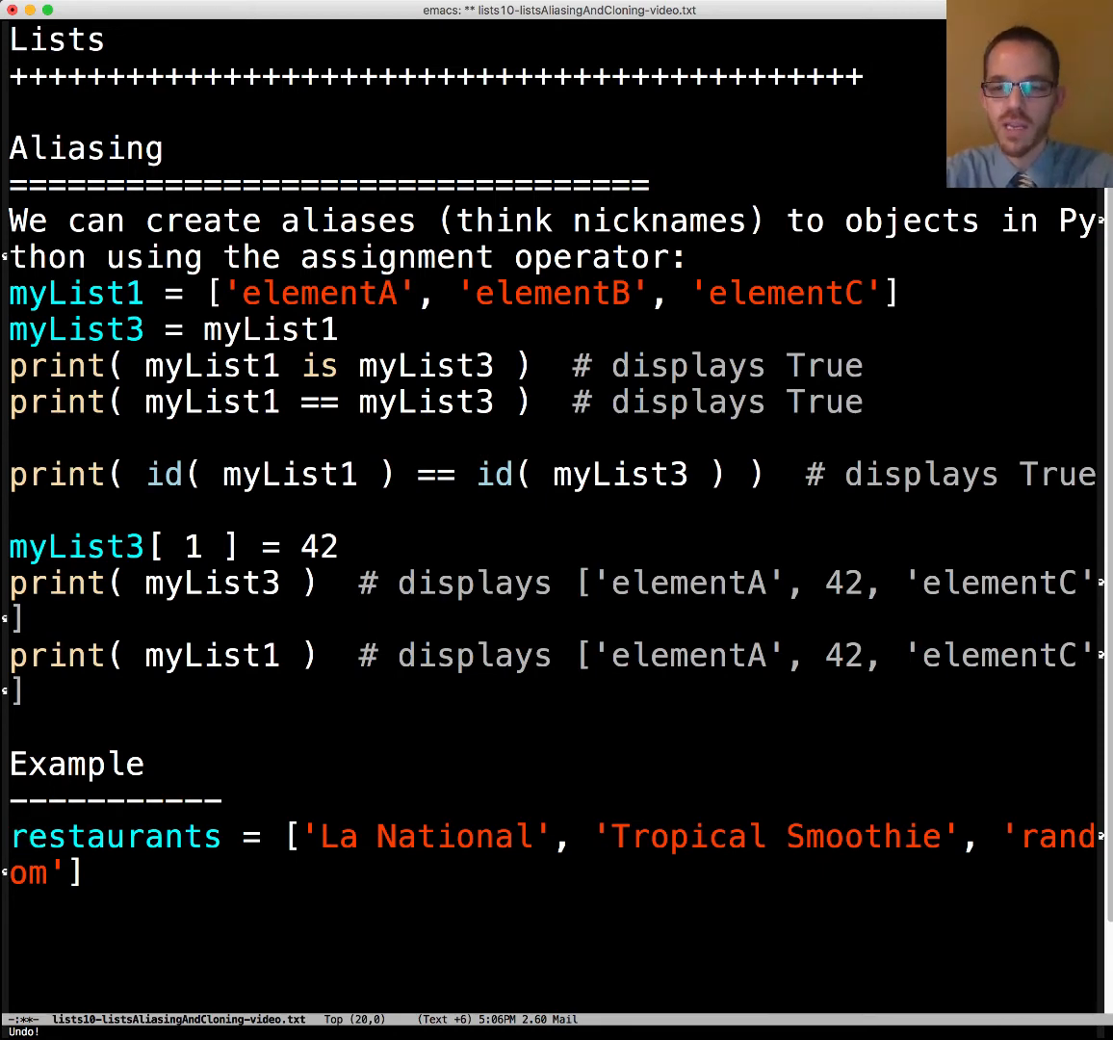
click(21, 836)
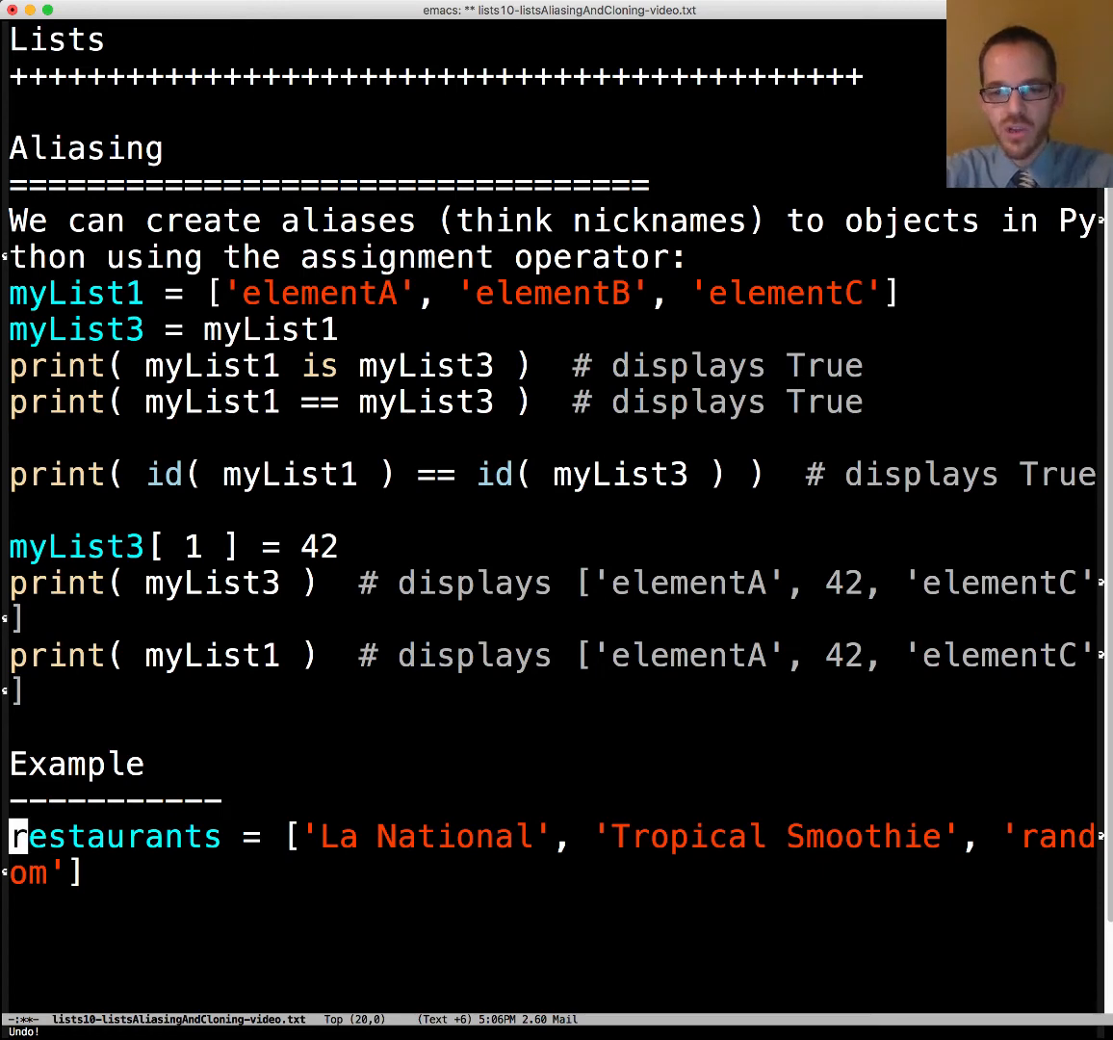
Step: Alias diners to restaurants, note the id output, and set restaurants[2] = 'new restaurant'
text(# Make diners be an alias to restaurants)
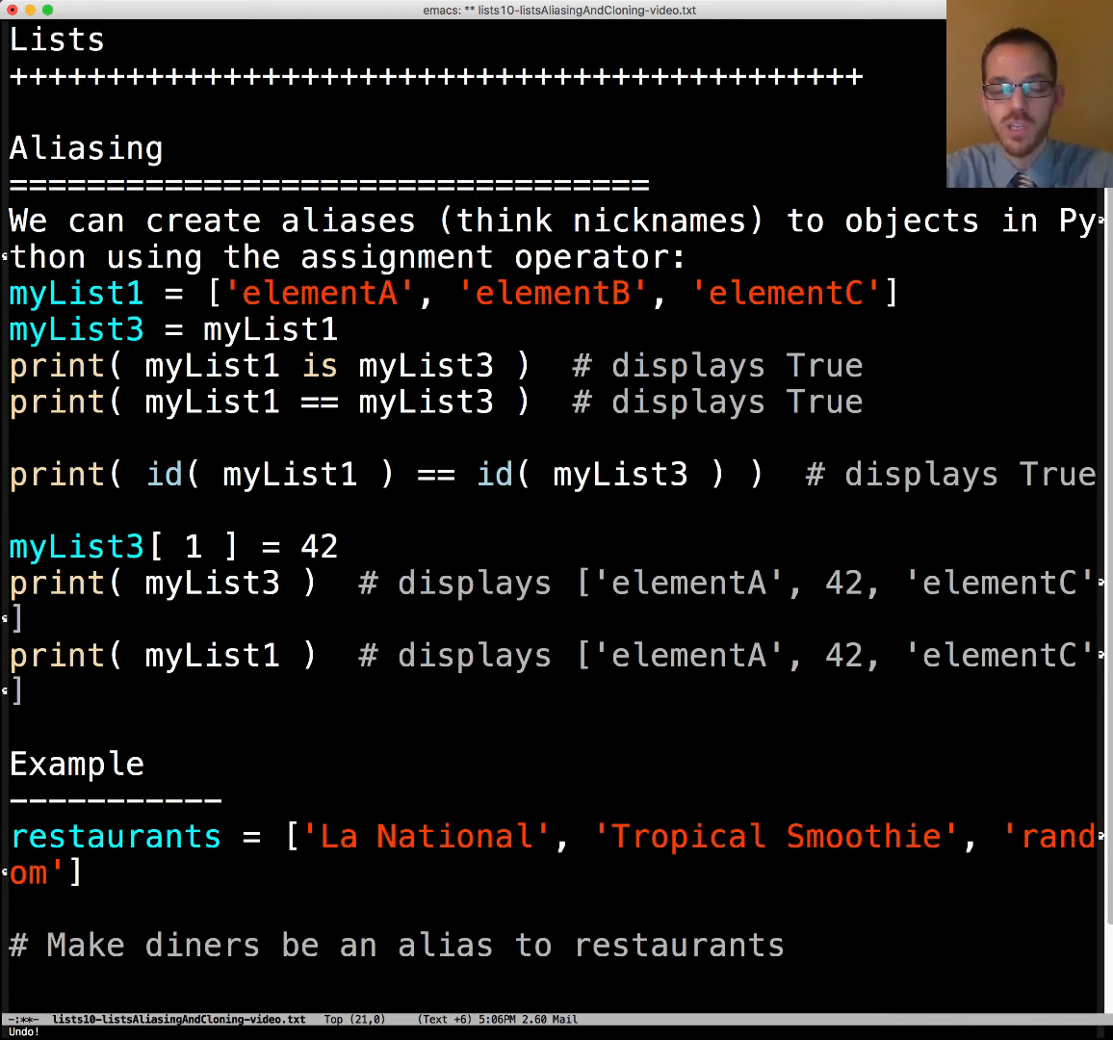
text(diners = restaurants)
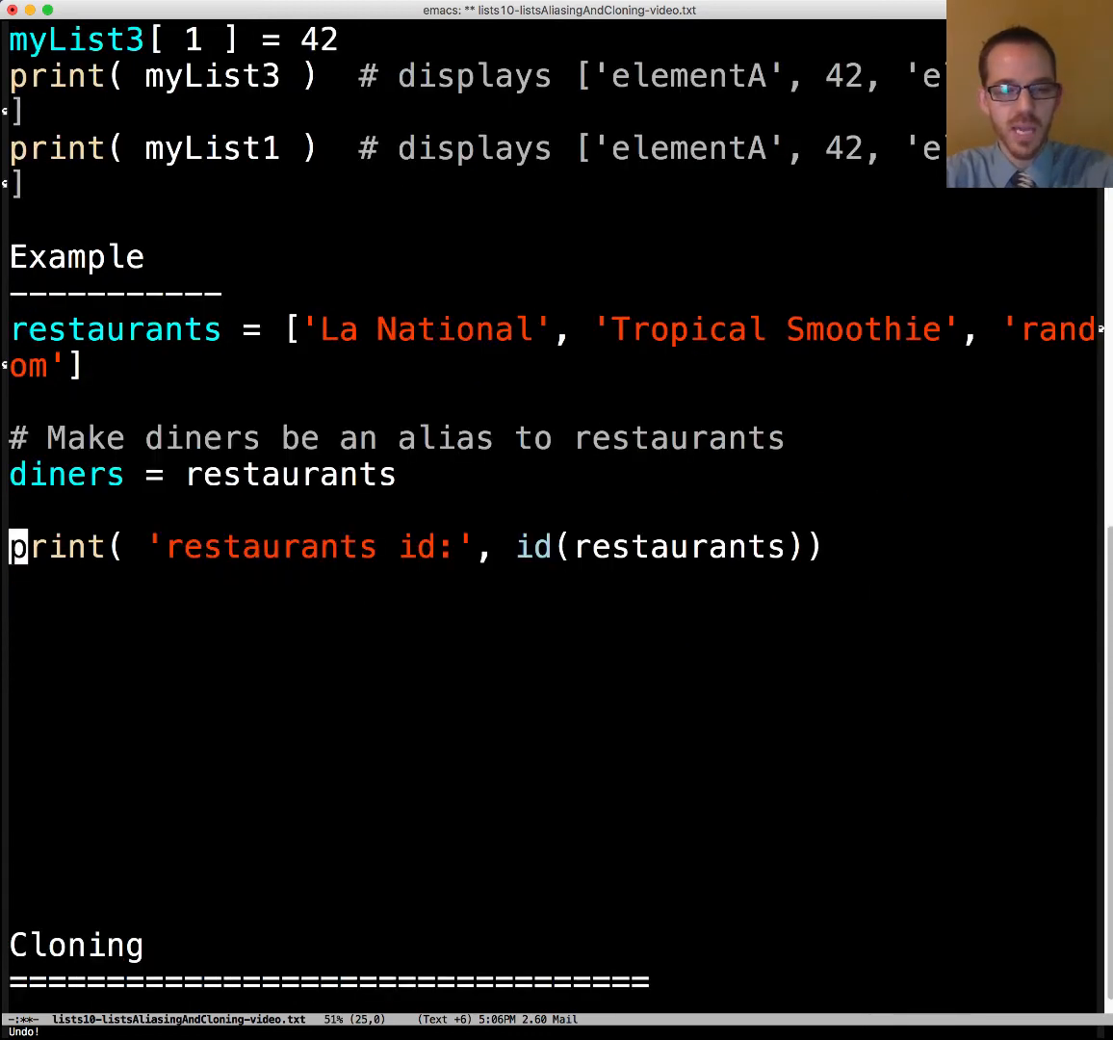
text(# displays something like 4358026440)
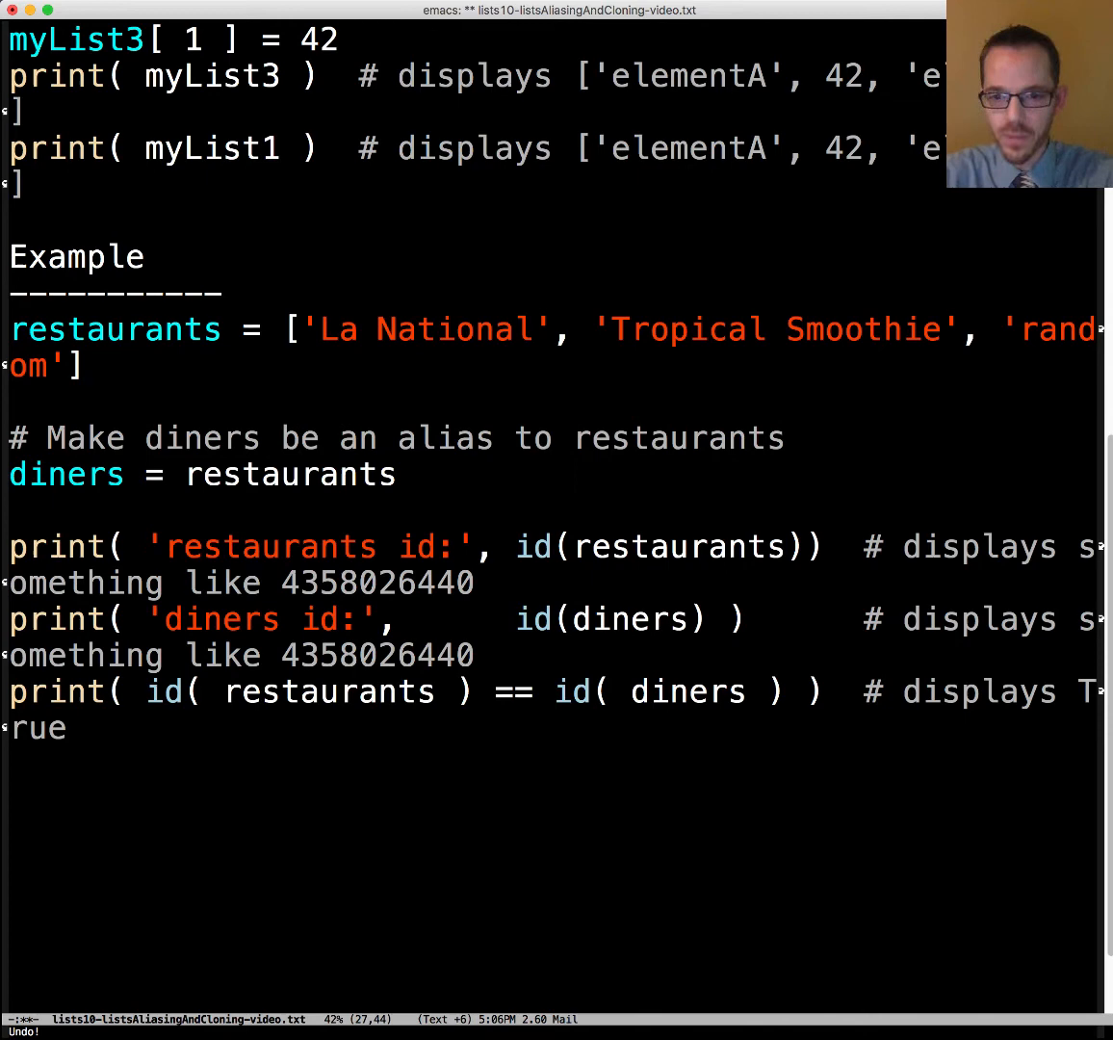
text(restaurants[2] = 'new restaurant')
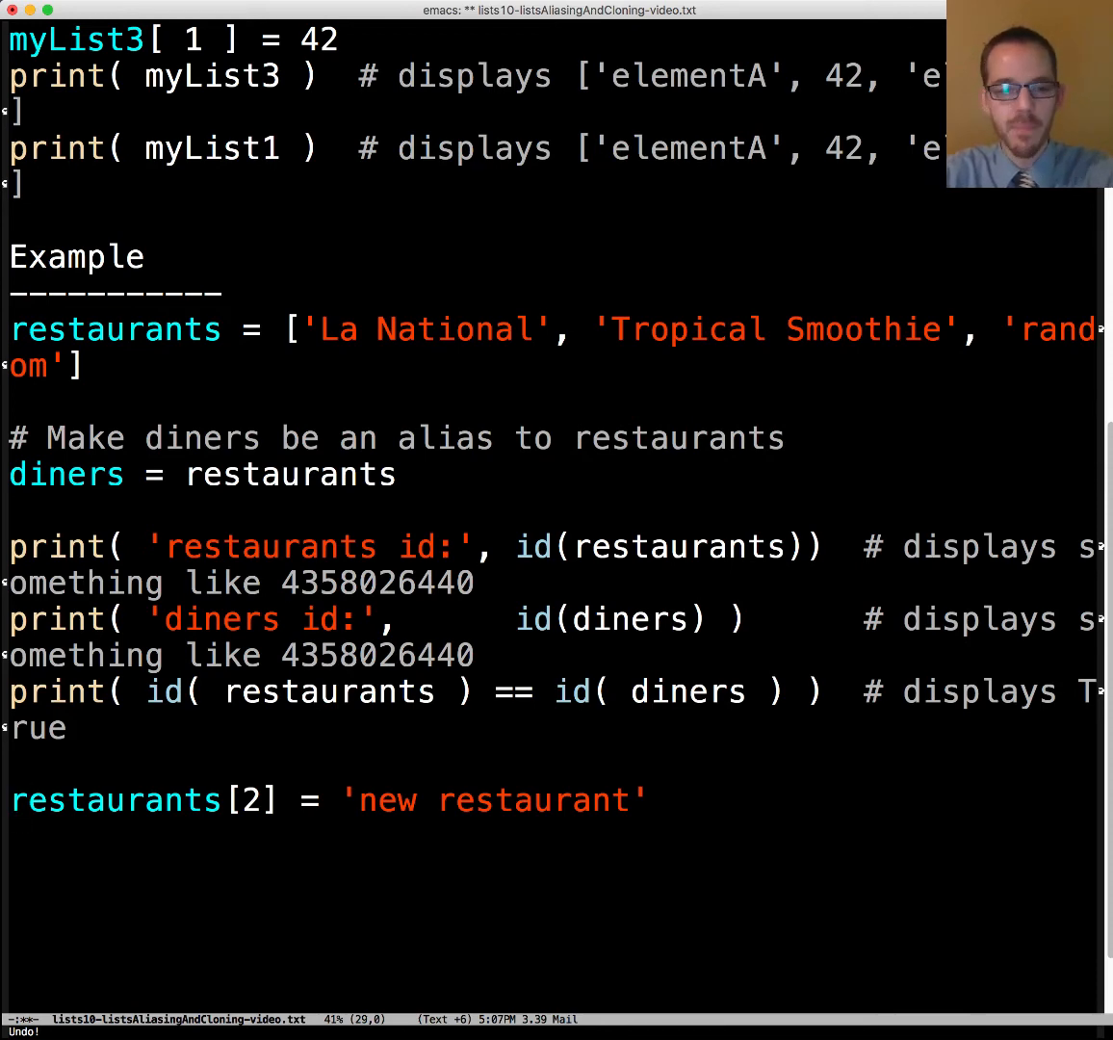
Step: Print restaurants and diners, both showing 'new restaurant', then add the id equality print
text(print( 'restaurants:', restaurants))
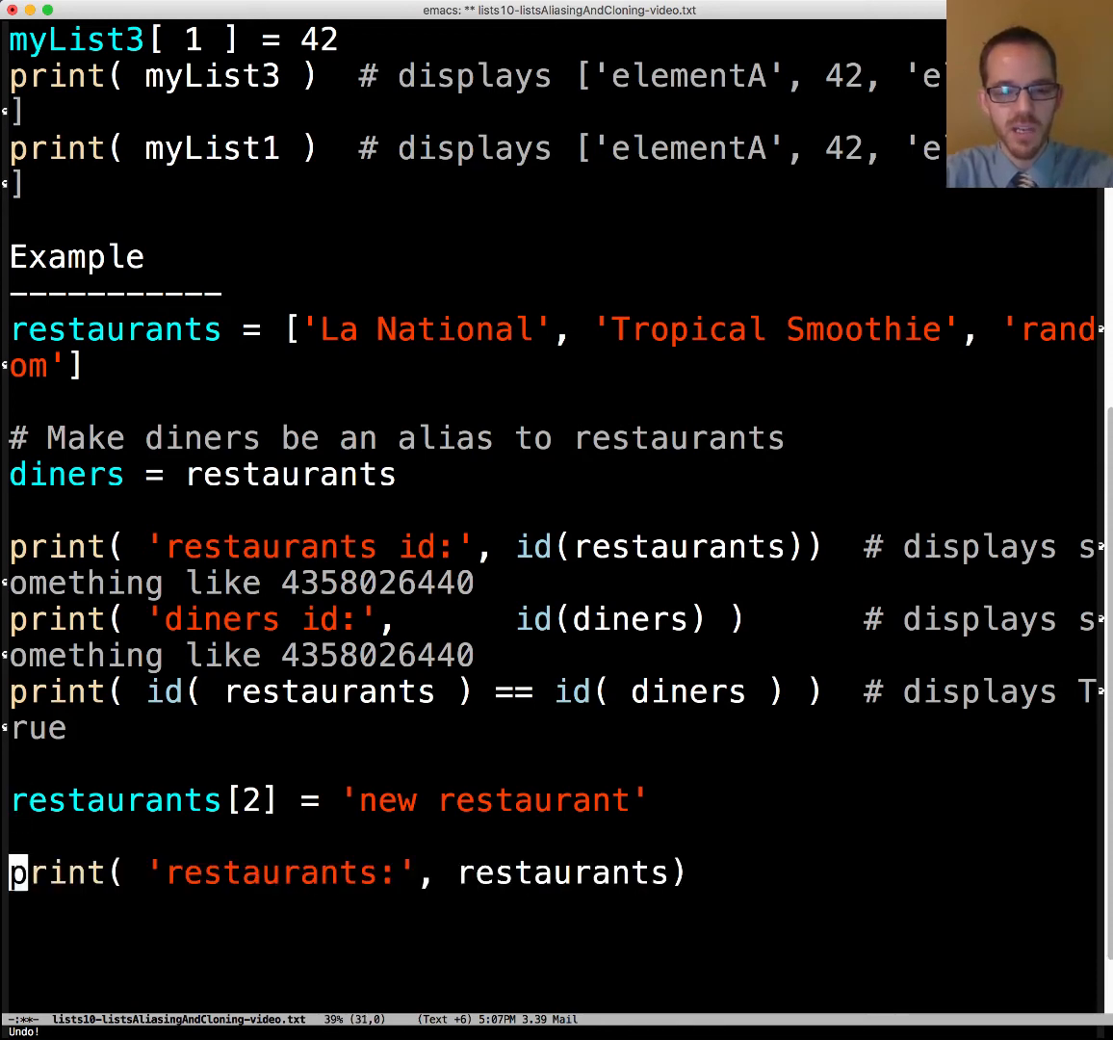
text(# ['La National', 'Tropical Smoothie', 'new restaurant'])
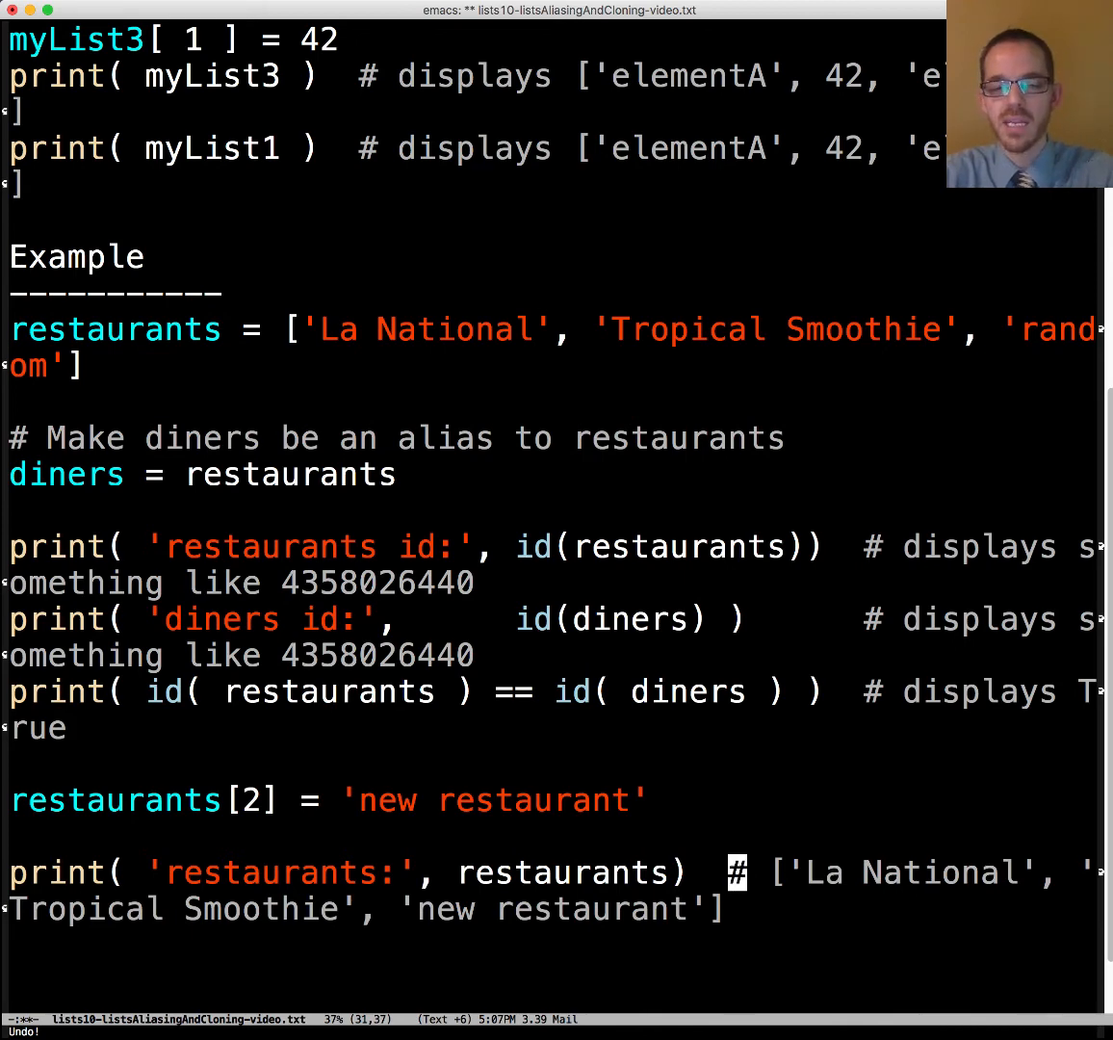
text(print( 'diners:', diners )           # ['La National', 'Tropical Smoothie', 'new restaurant)
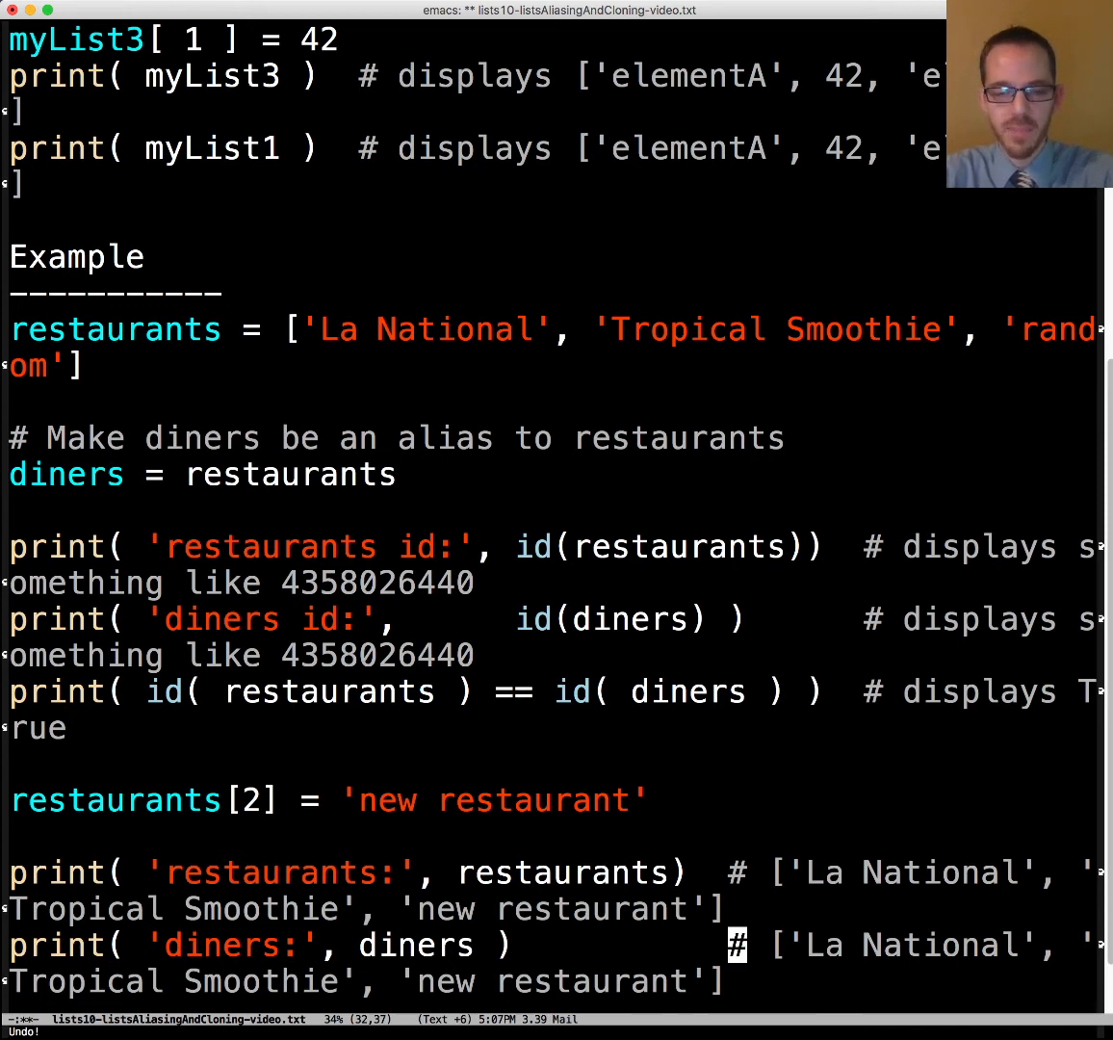
scroll(down, 3)
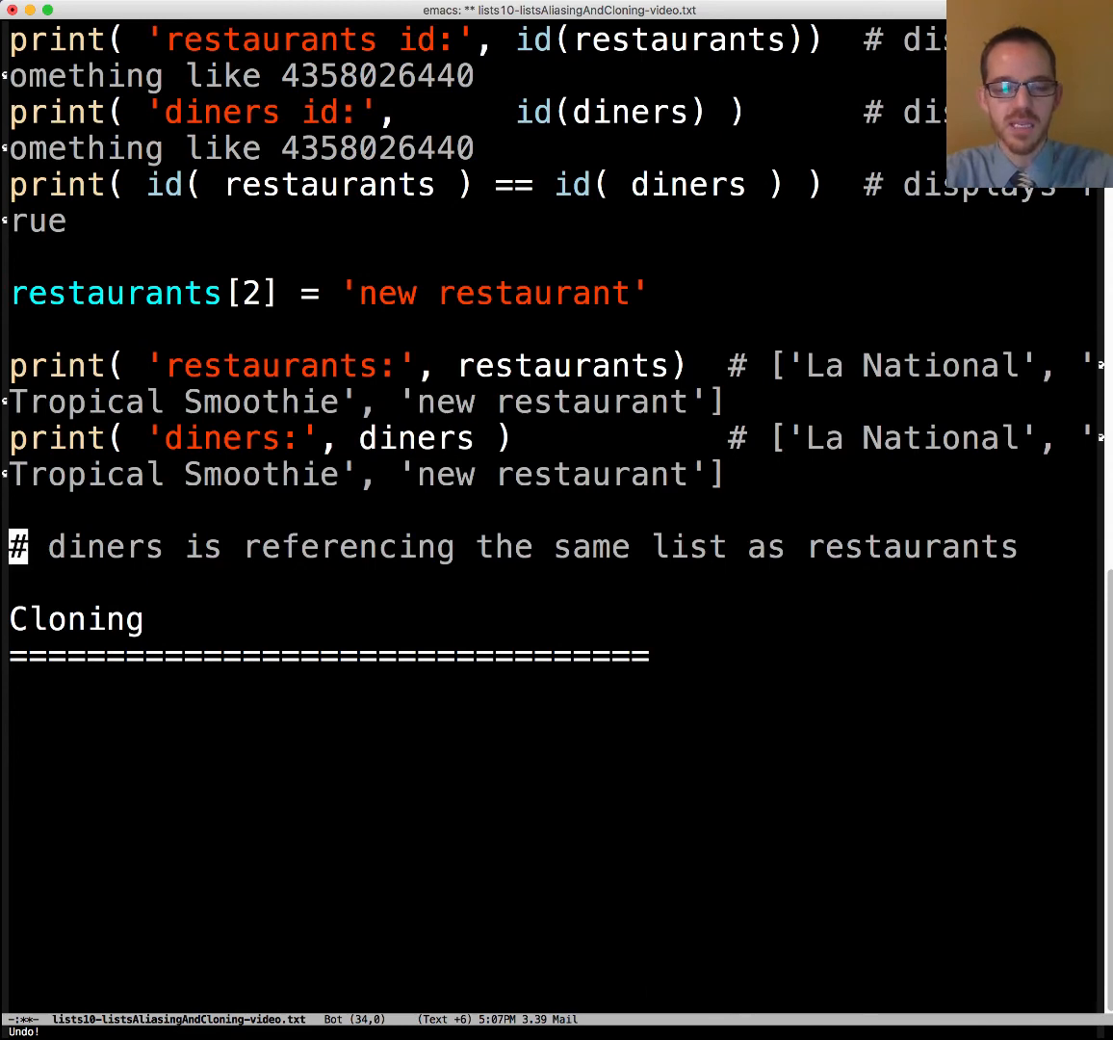
text(print( id( restaurants ) == id( diners ) ) # displays True)
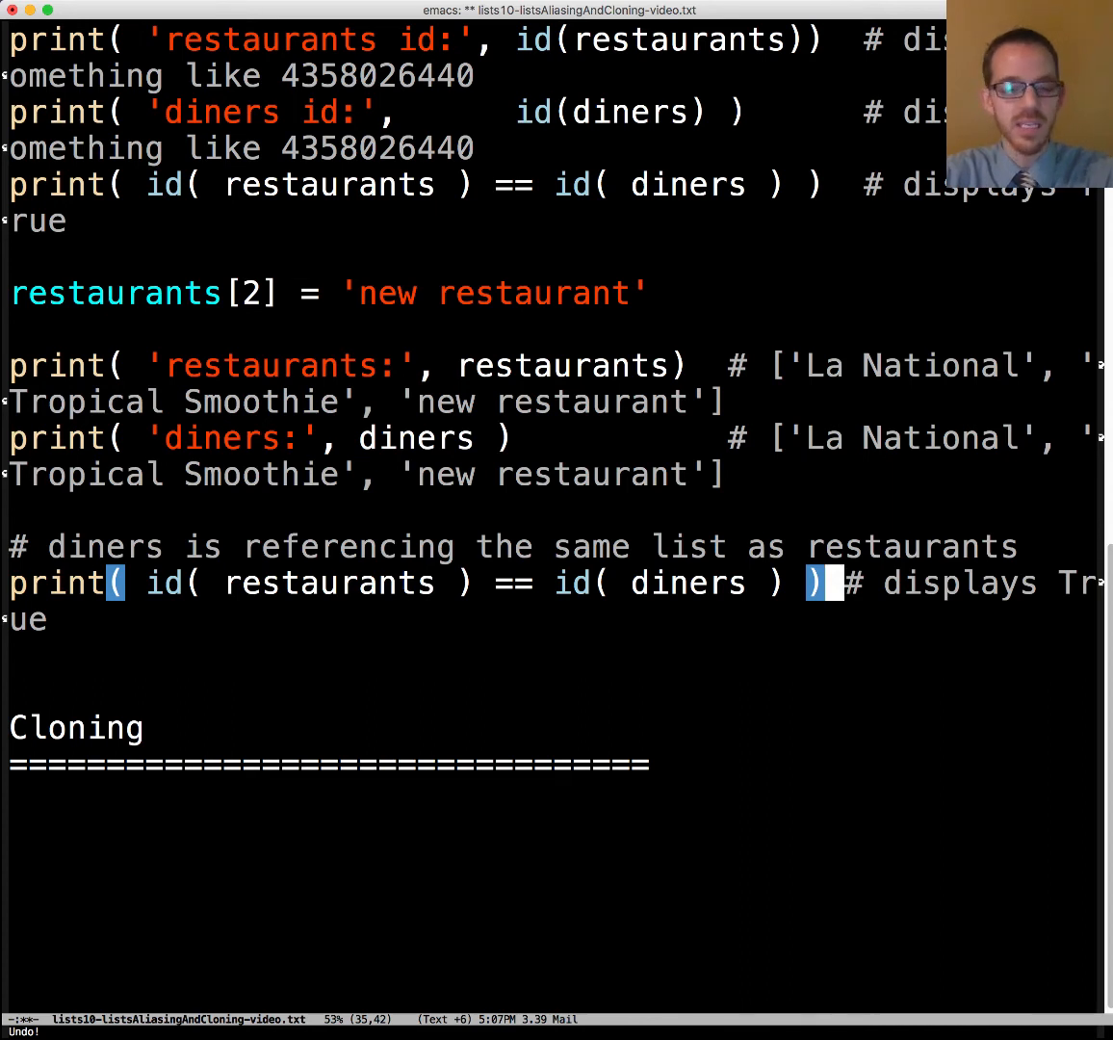
Step: Type 'Cloning a list makes a COPY' under the Cloning heading
text(Cloning a list makes a COPY)
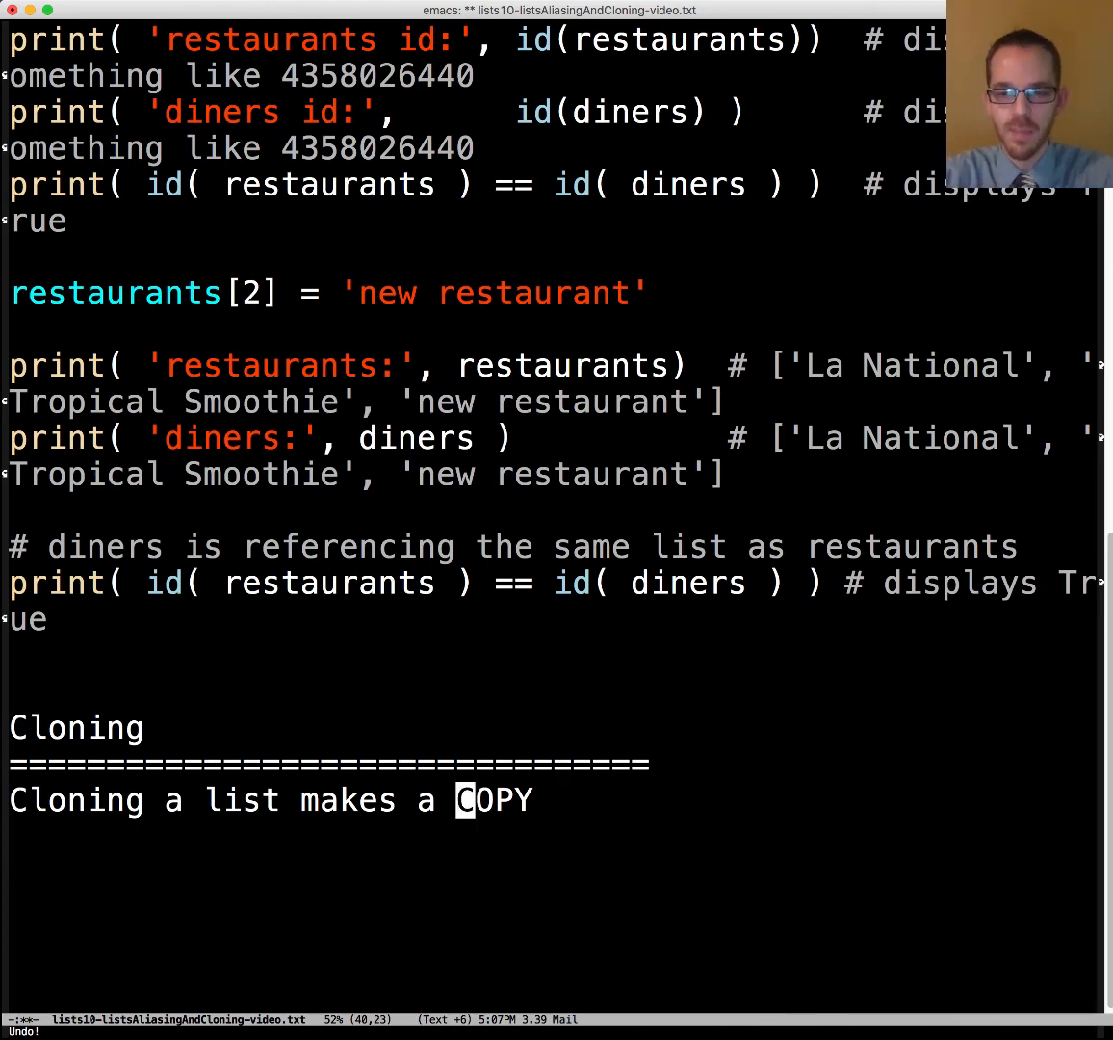
Step: Define the restaurants list and copy it with diners = list( restaurants ) under a COPY comment
text(restaurants = [])
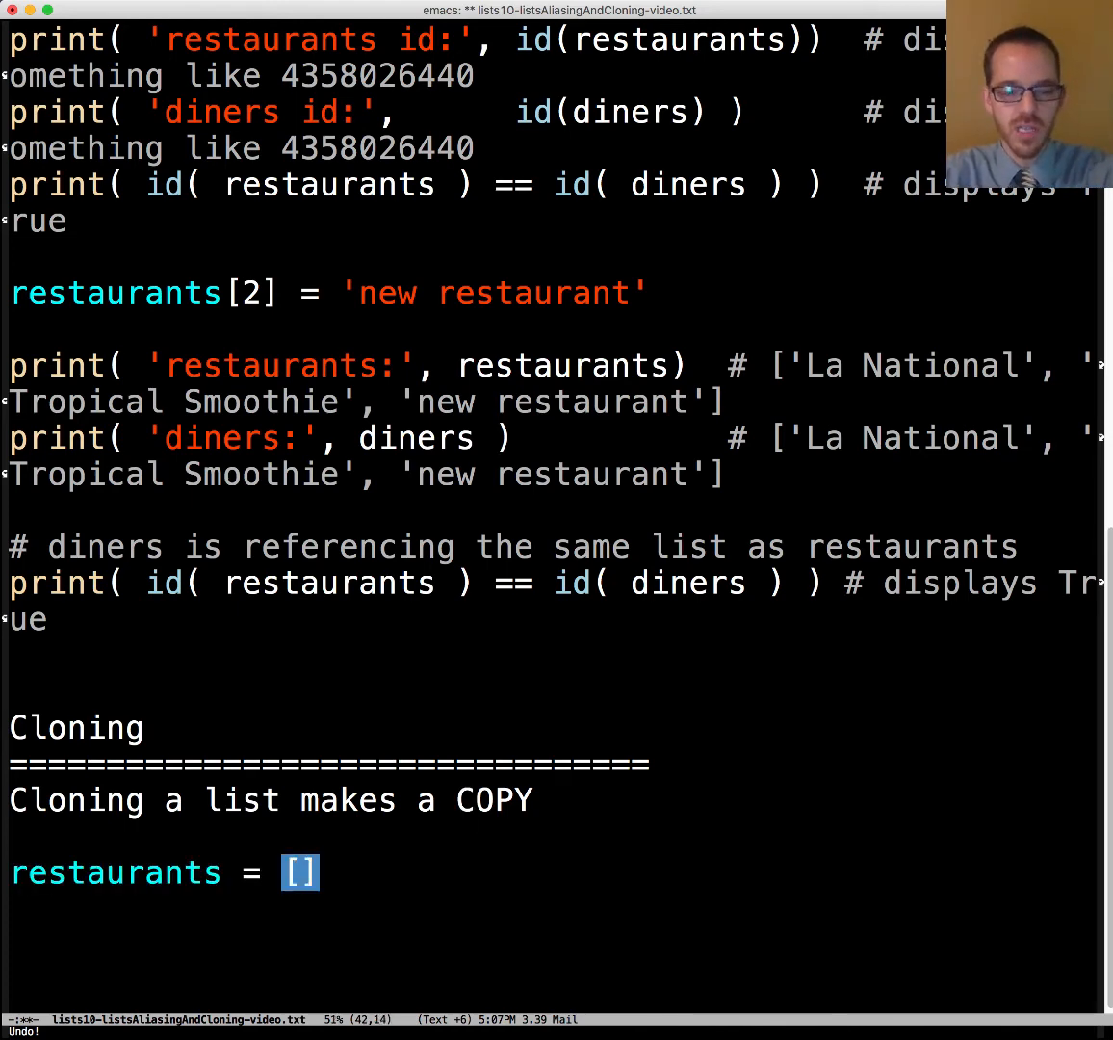
text('La National', 'Tropical Smoothie', 'random')
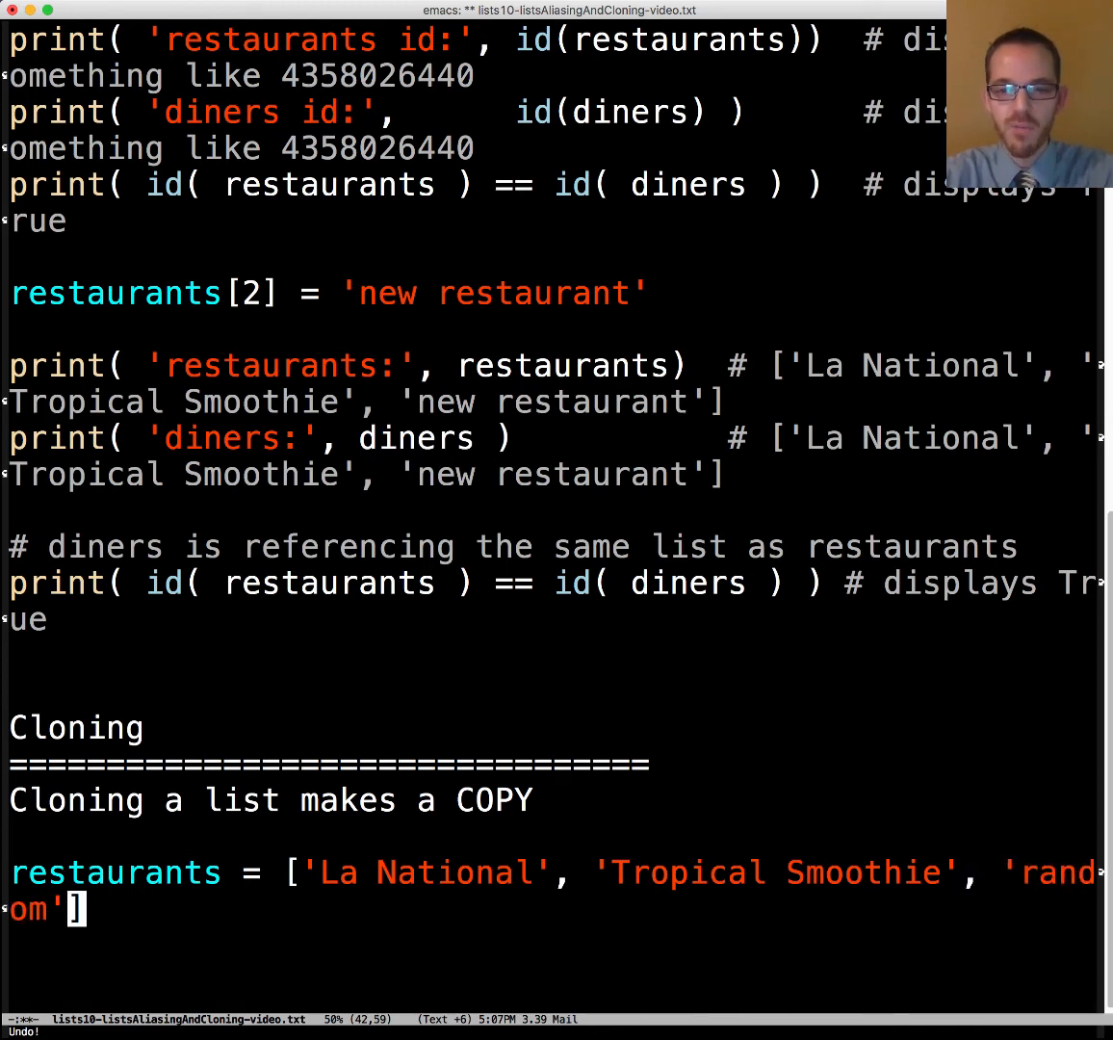
text(# Make a COPY of restaurants)
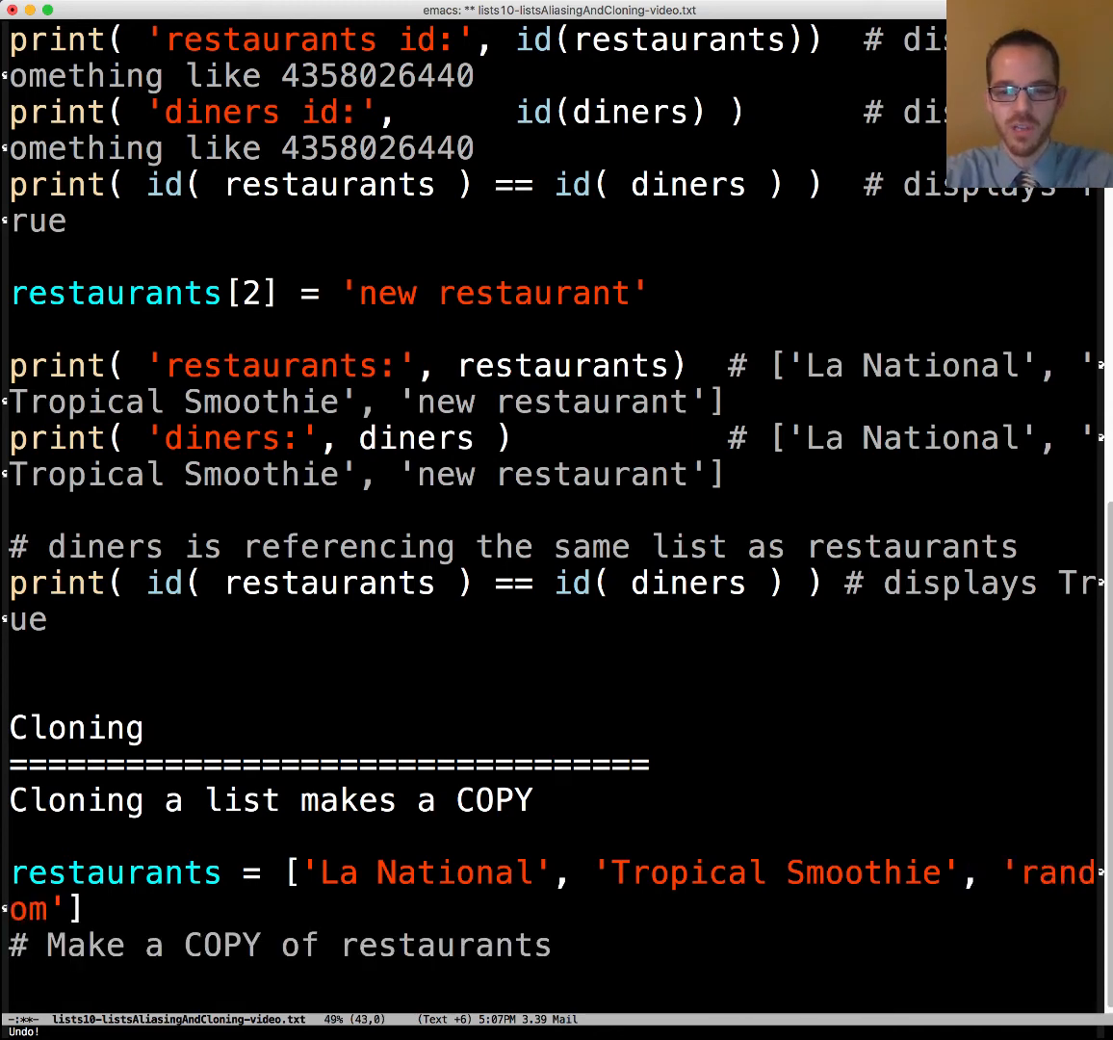
text(diners =)
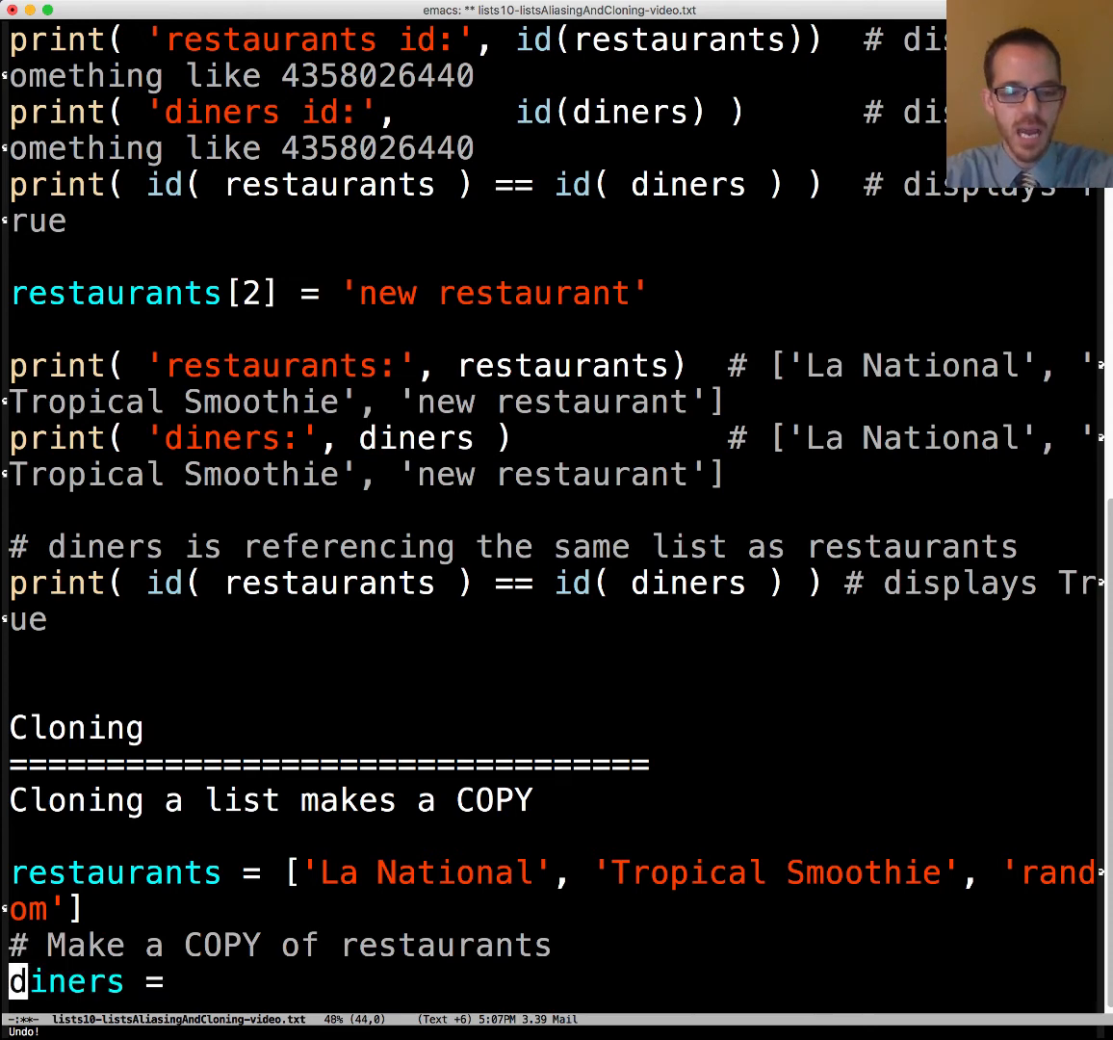
text(list( restaurants ))
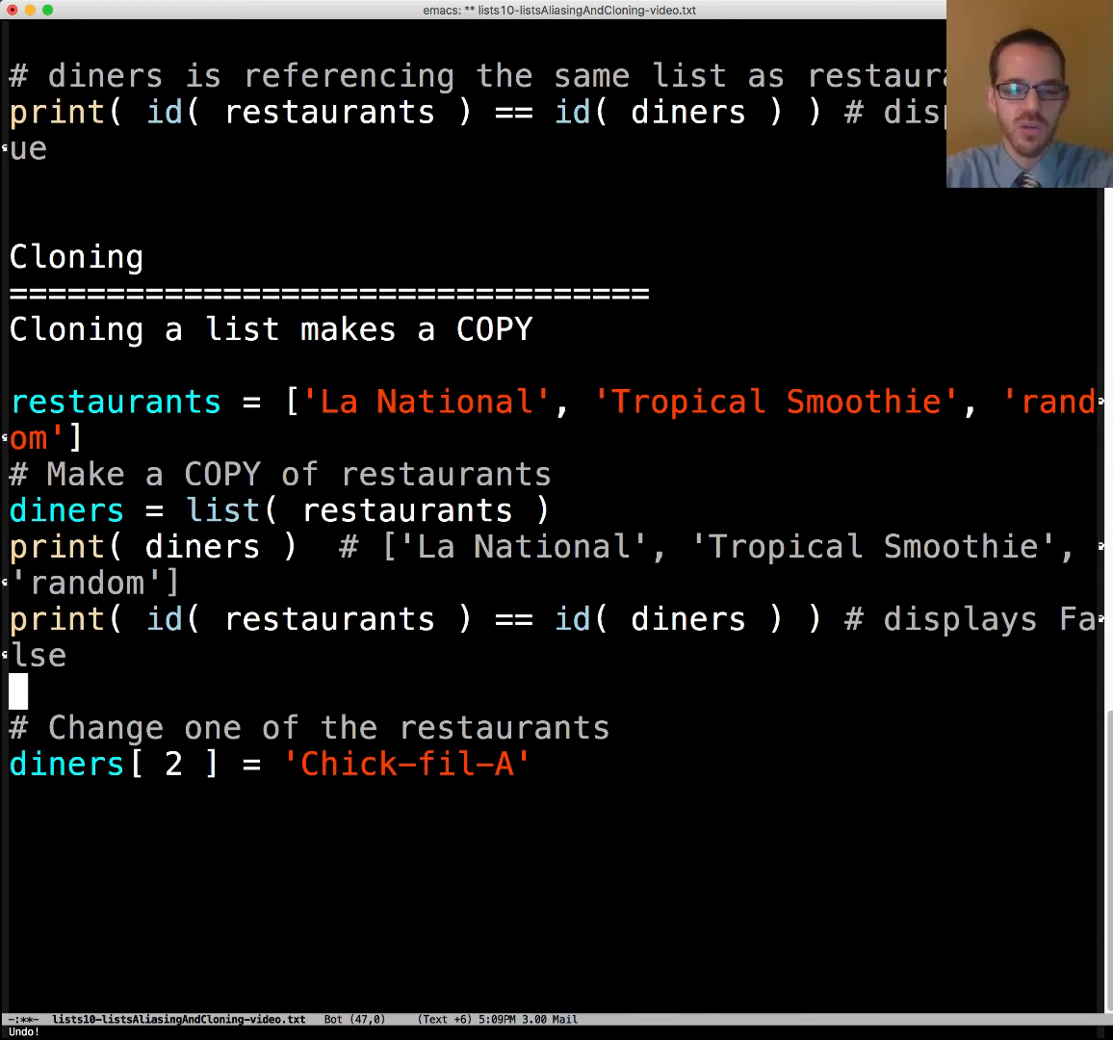
Step: Add print( restaurants ) with the comment showing ['La National', 'Tropical Smoothie', 'random']
text(print( restaurants ))
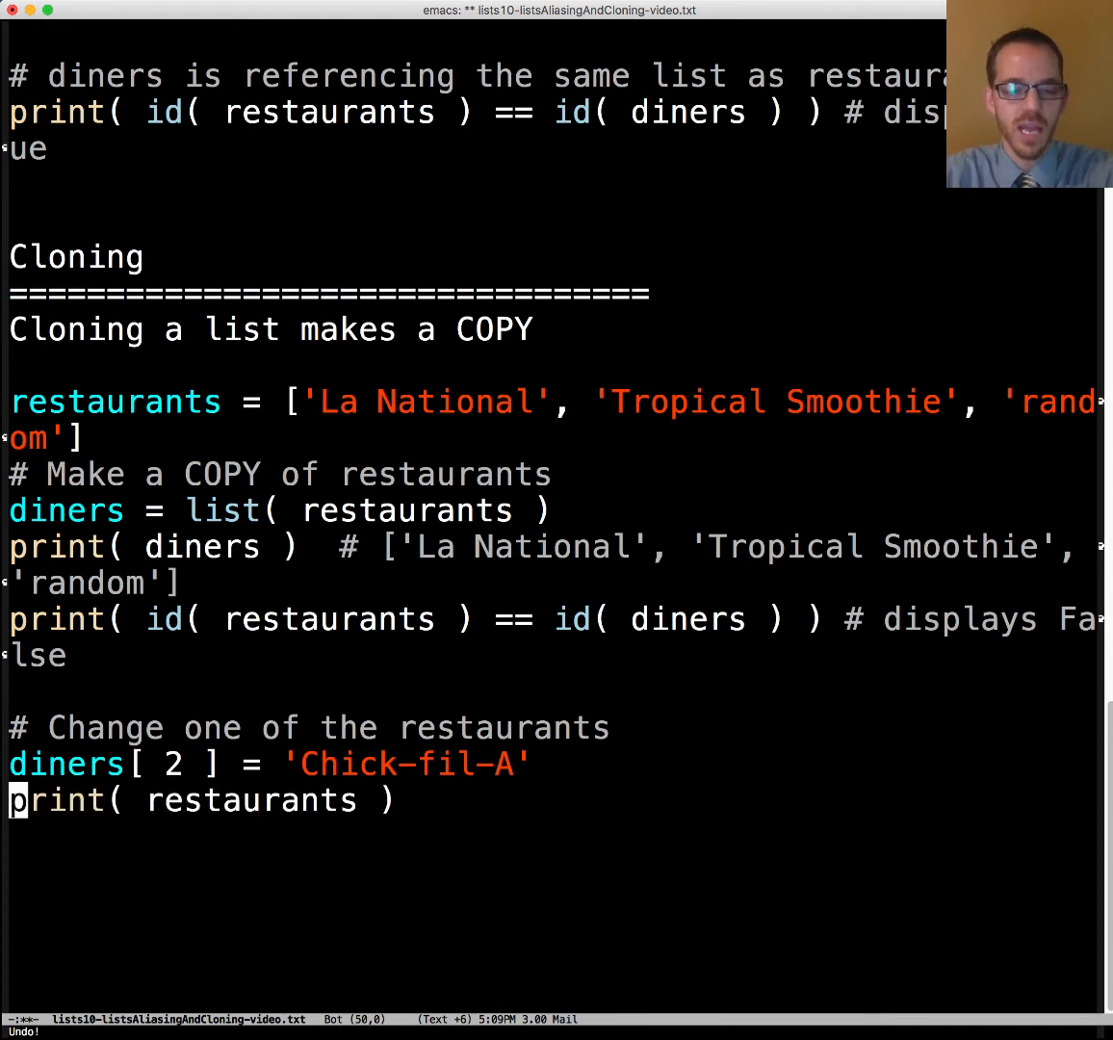
text(# ['La National', 'Tropical Smoothie', 'random'])
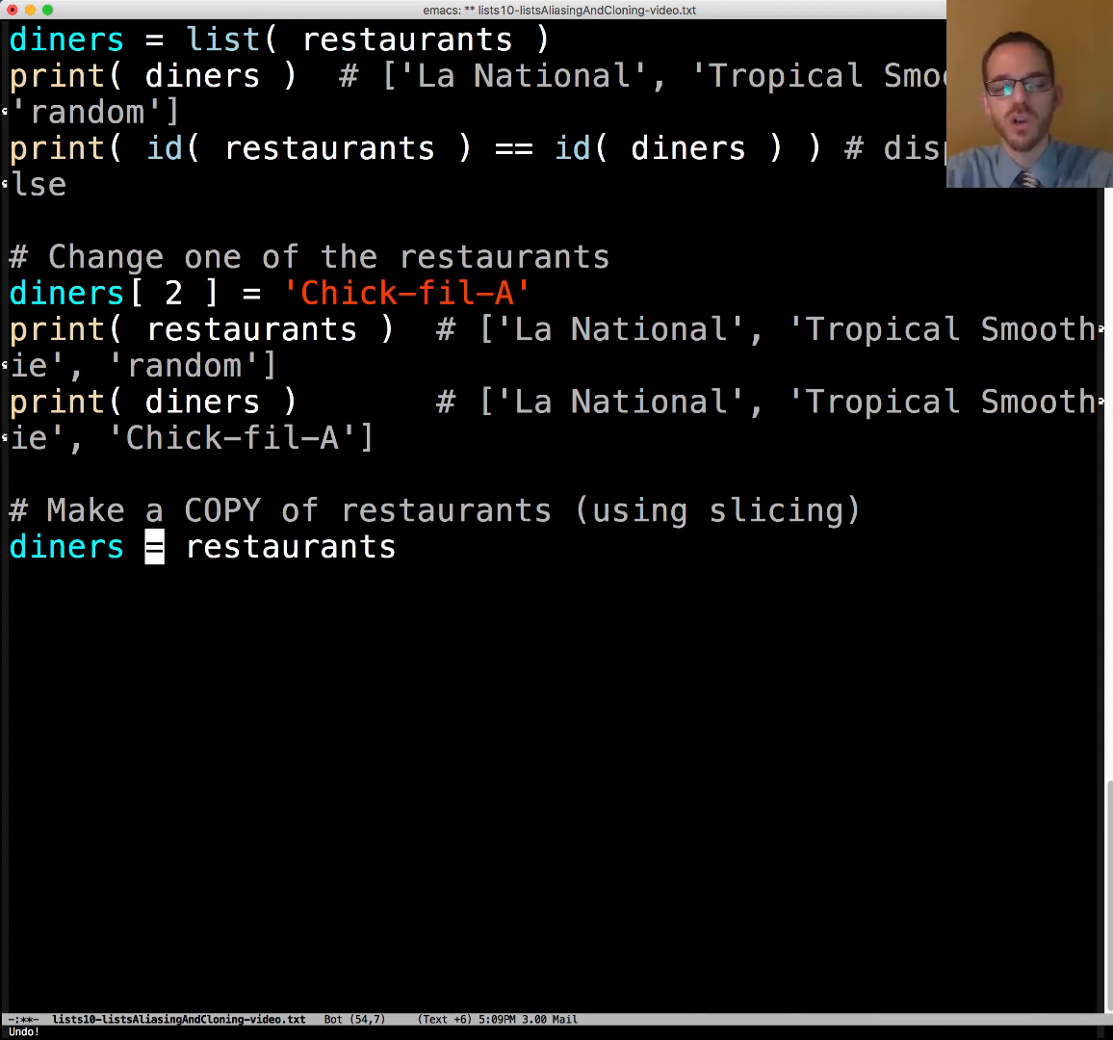
Step: Change the copy to diners = restaurants[:] and add the id comparison print
text([:])
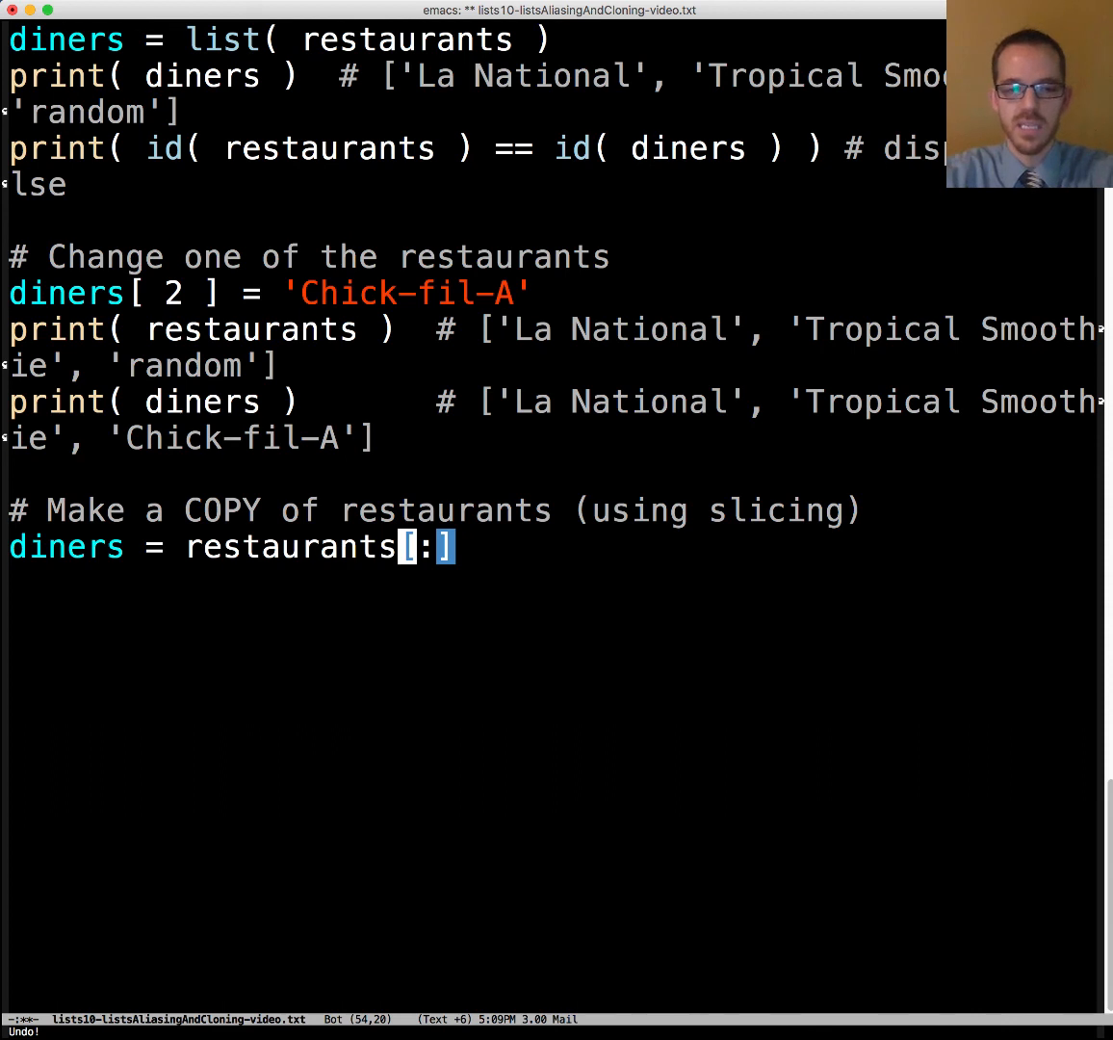
text(print( id( restaurants ) == id( diners ) ) # displays False)
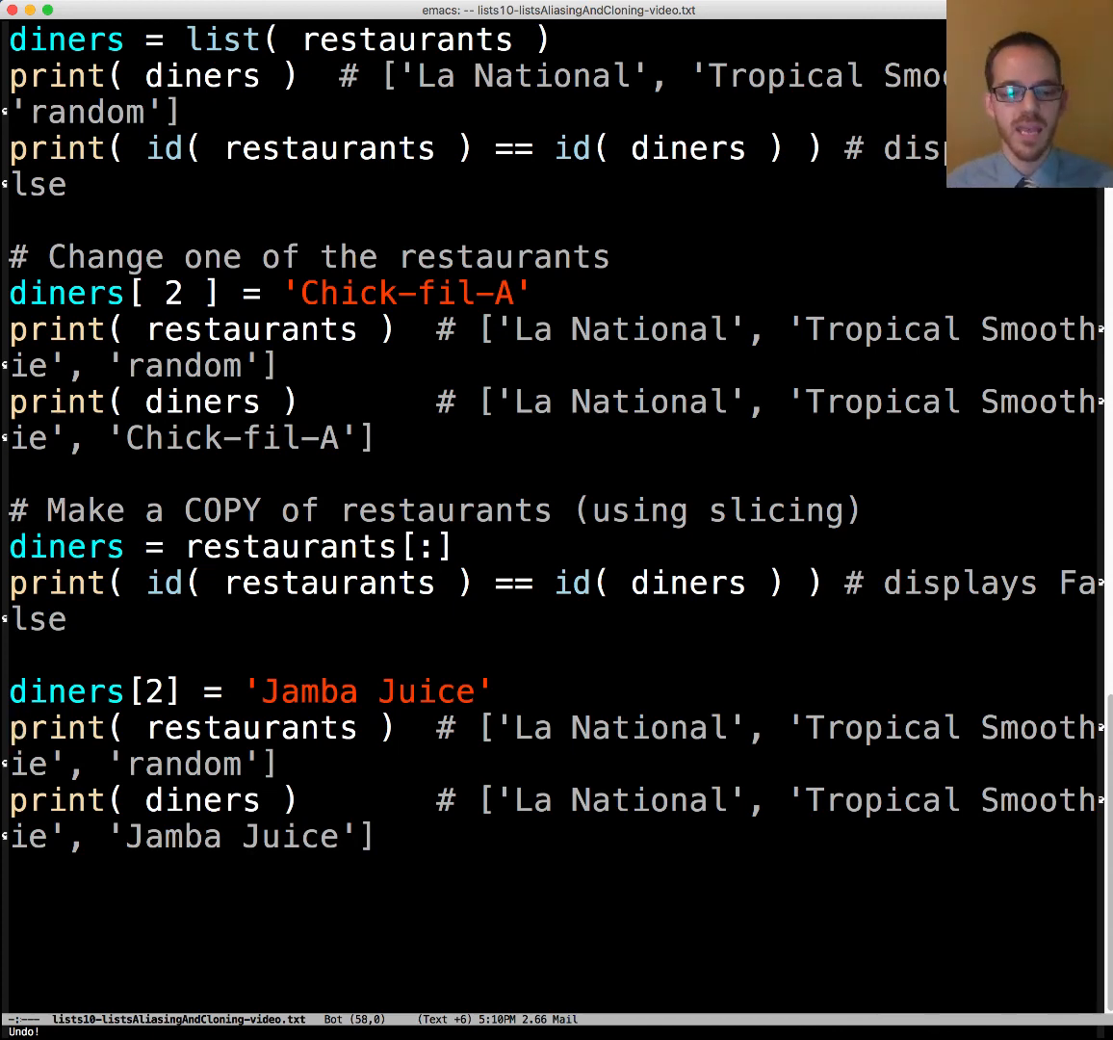
click(17, 727)
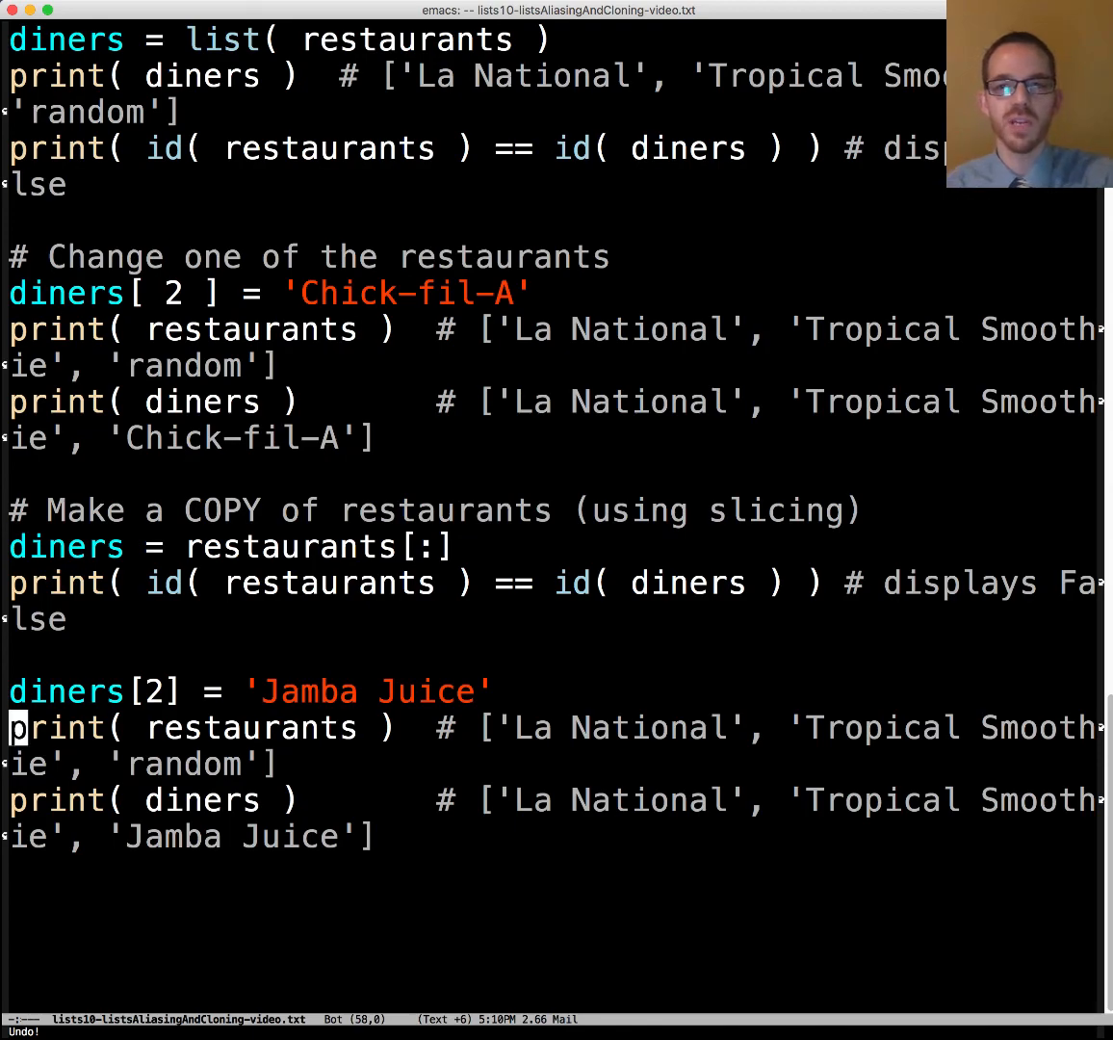